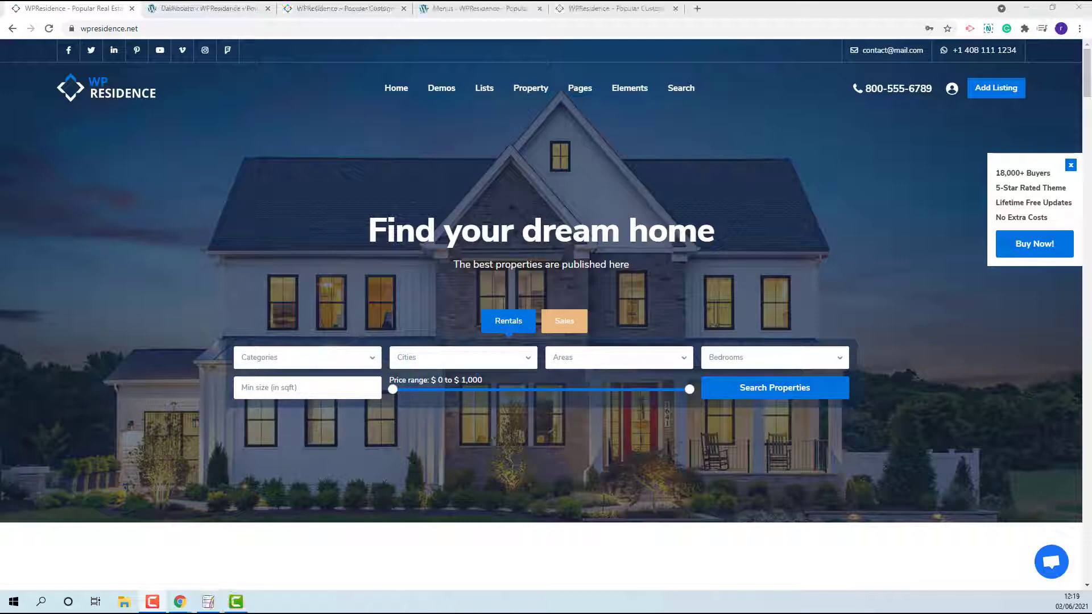
Switch from the public homepage to the WPResidence admin dashboard tab.
click(208, 9)
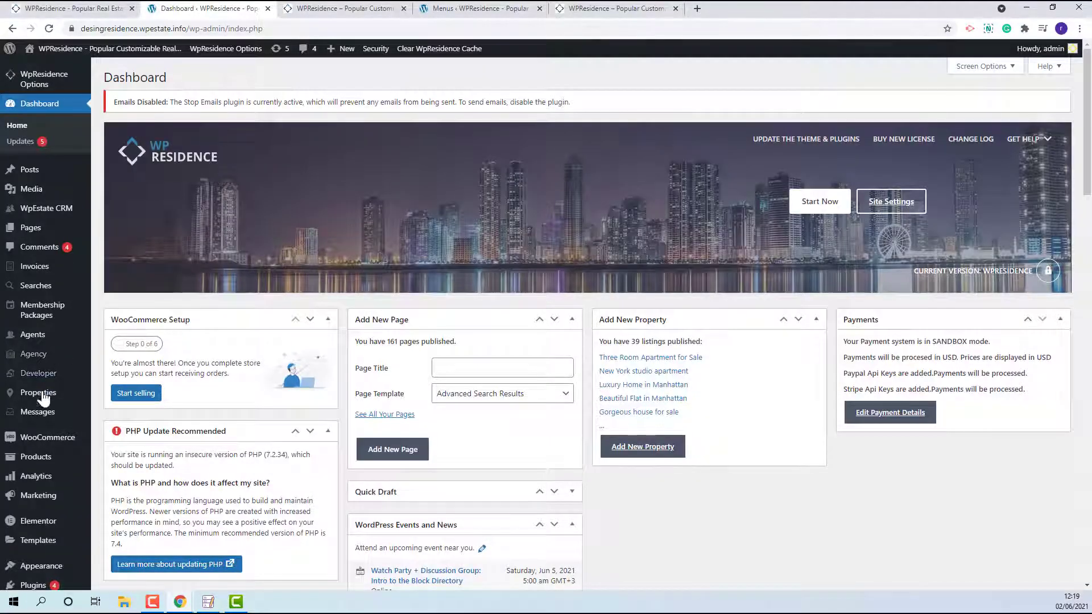
mouse_move(37, 393)
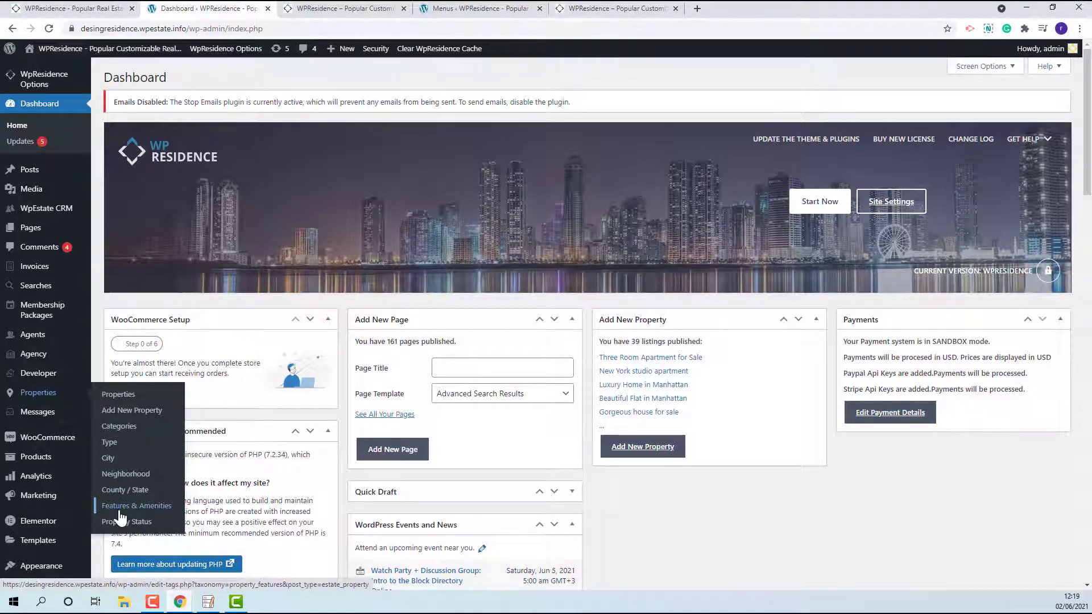
mouse_move(119, 425)
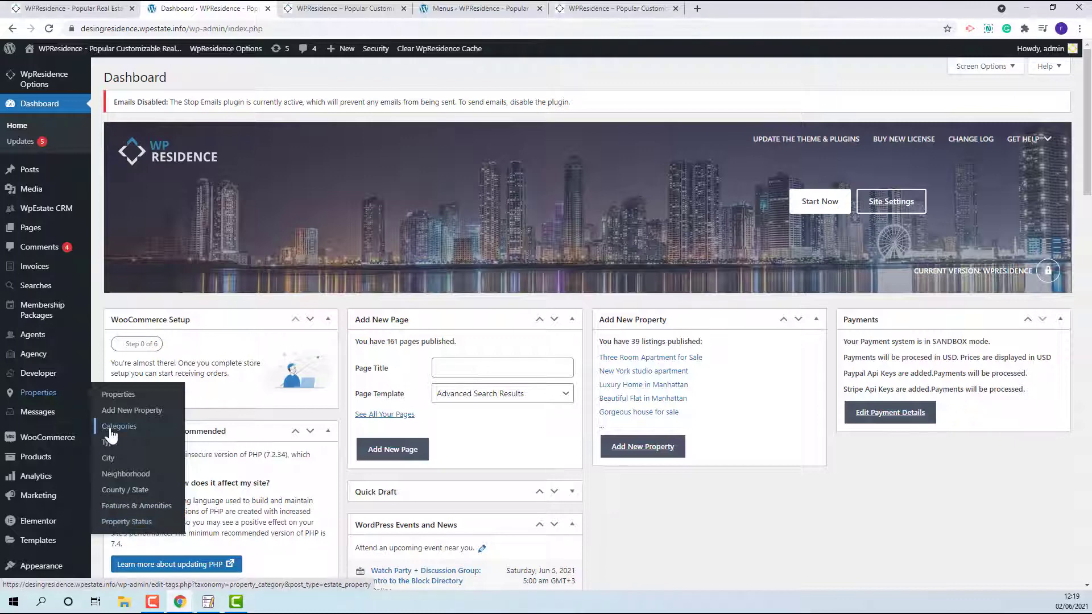
Open Properties > Categories, showing the nine existing property categories.
click(118, 425)
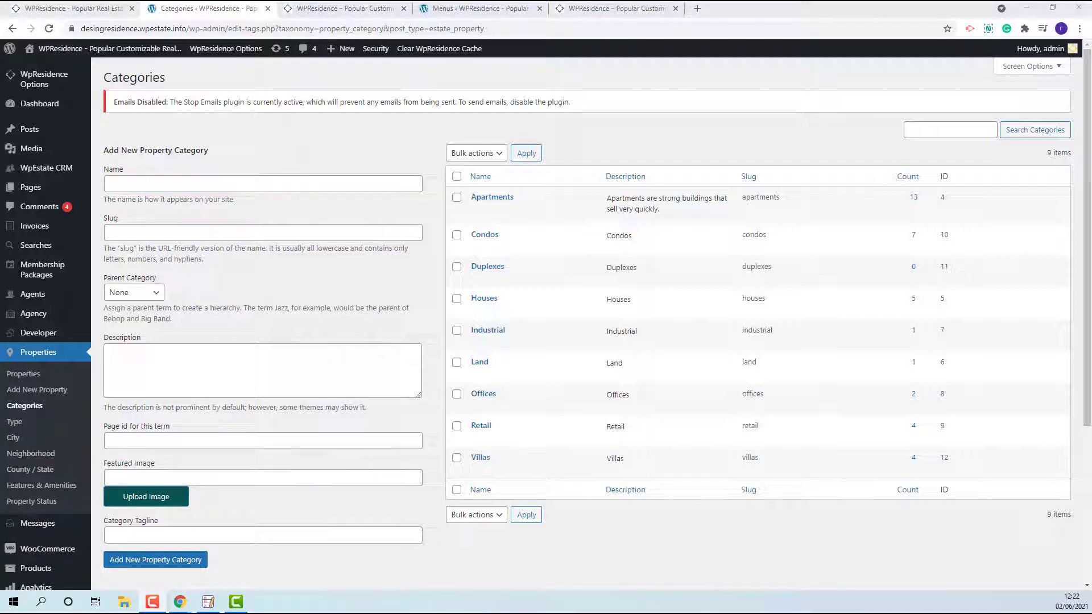
mouse_move(479, 362)
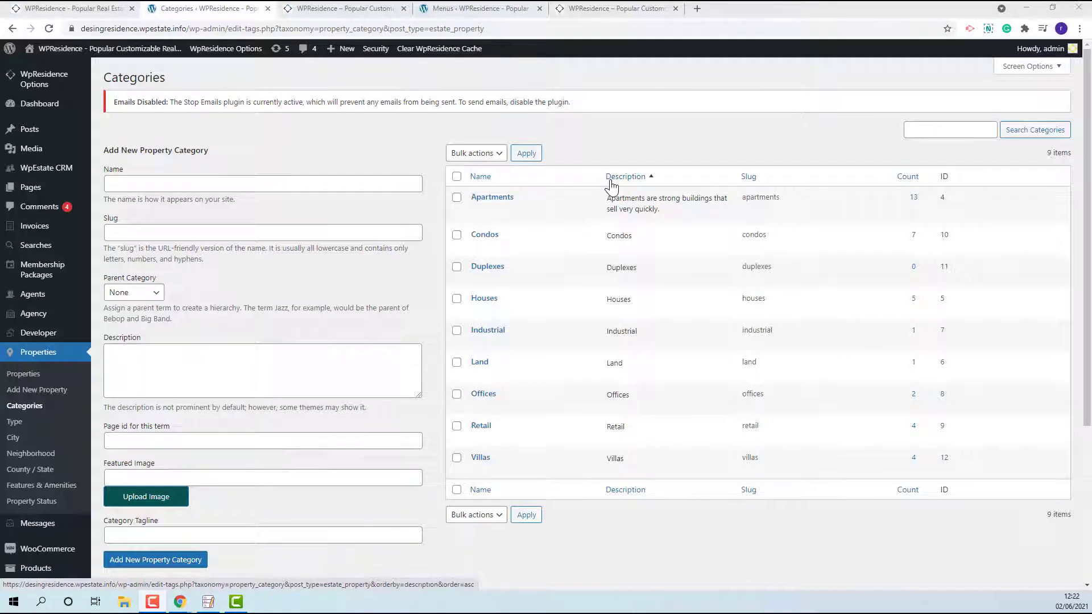
mouse_move(480, 181)
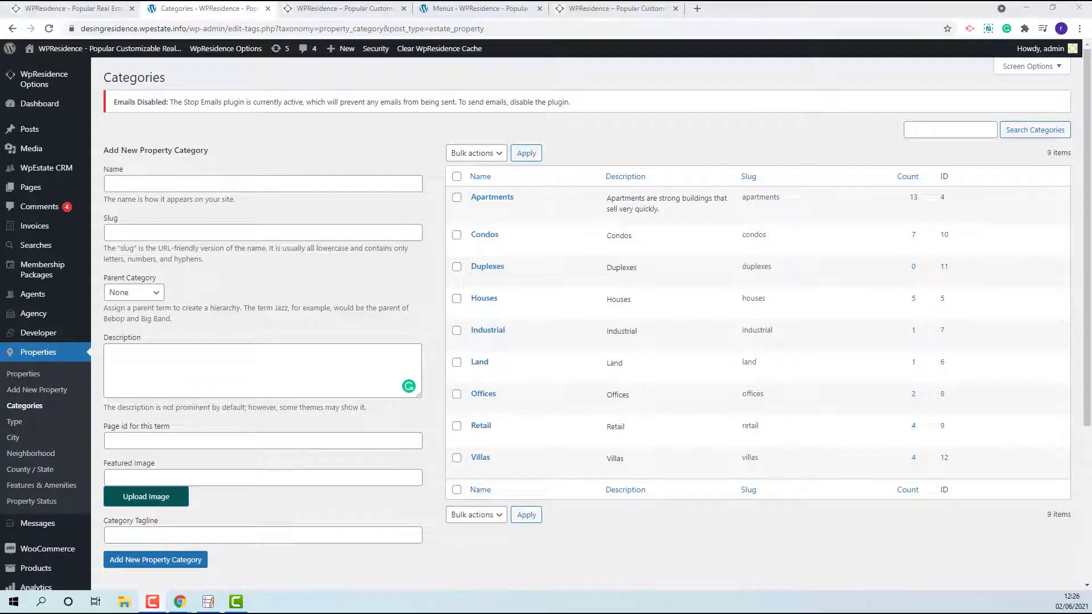
Create a property category named 'Mansion' with slug mansion.
click(263, 183)
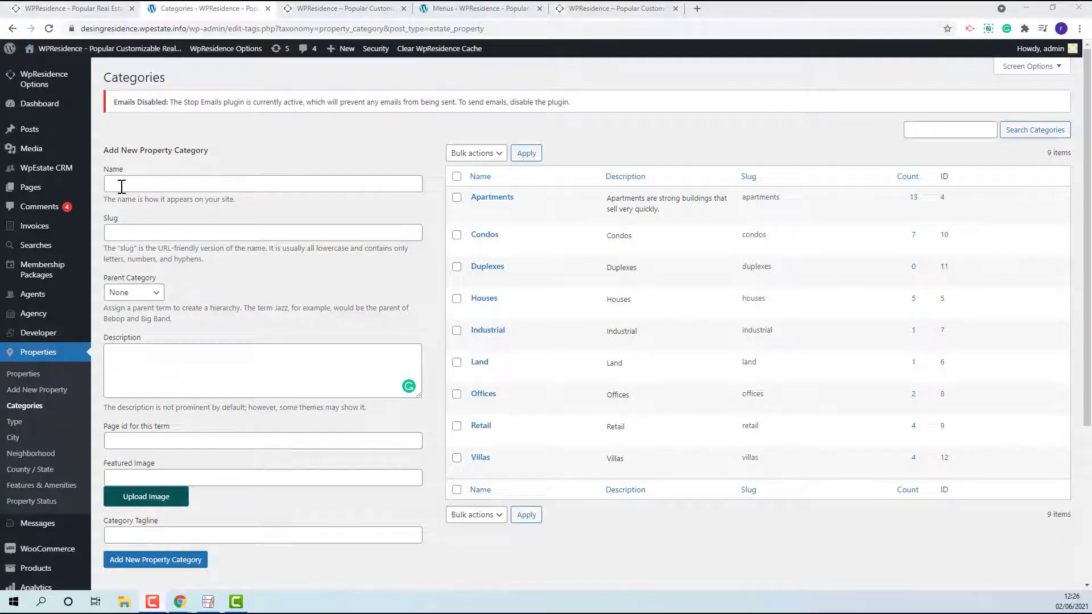
text(Mansion)
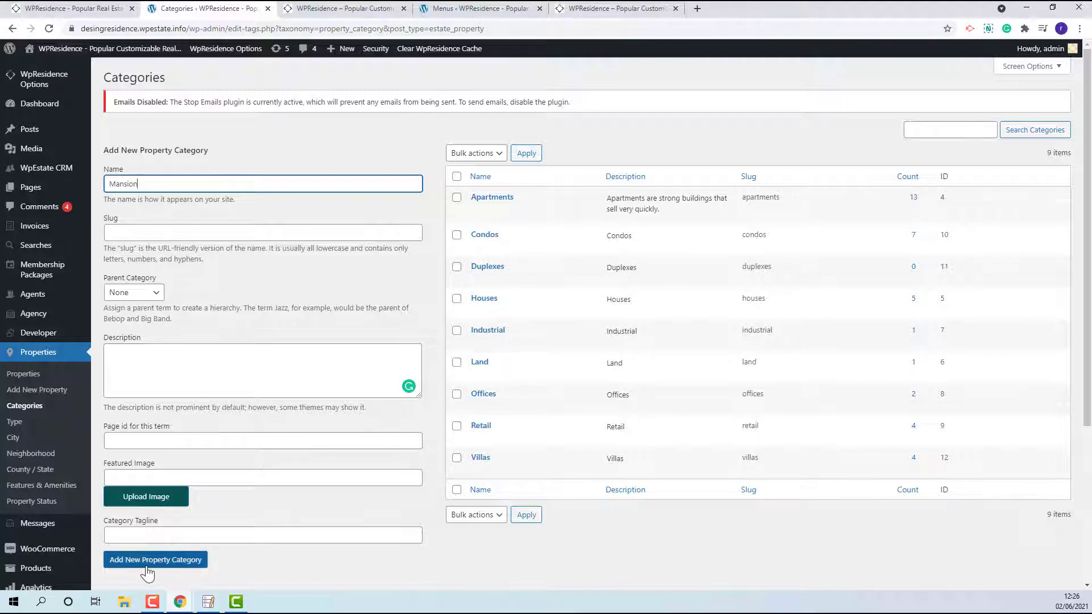
click(155, 559)
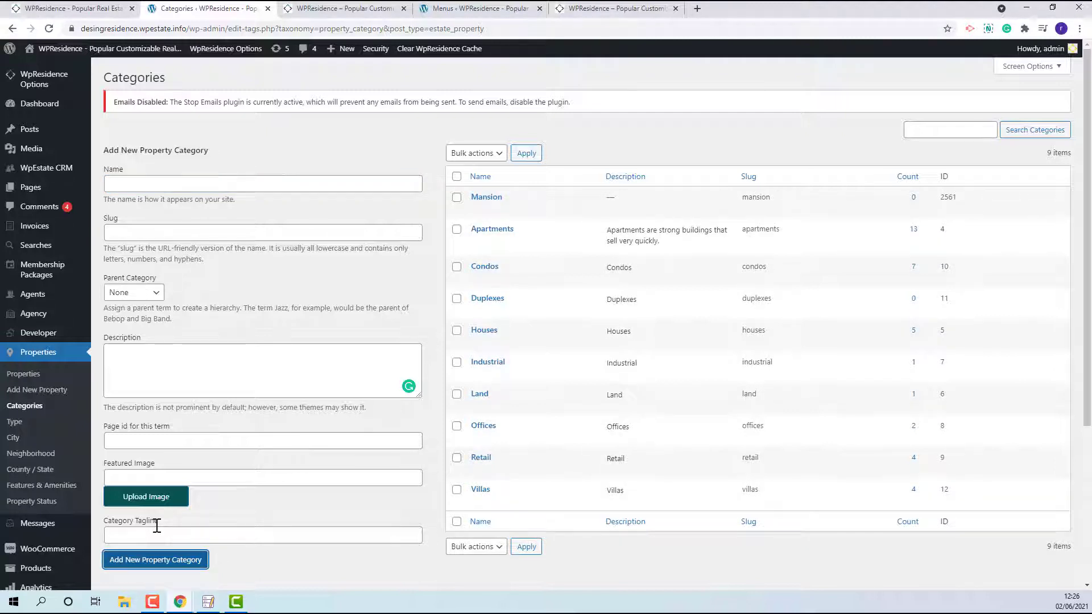
mouse_move(486, 197)
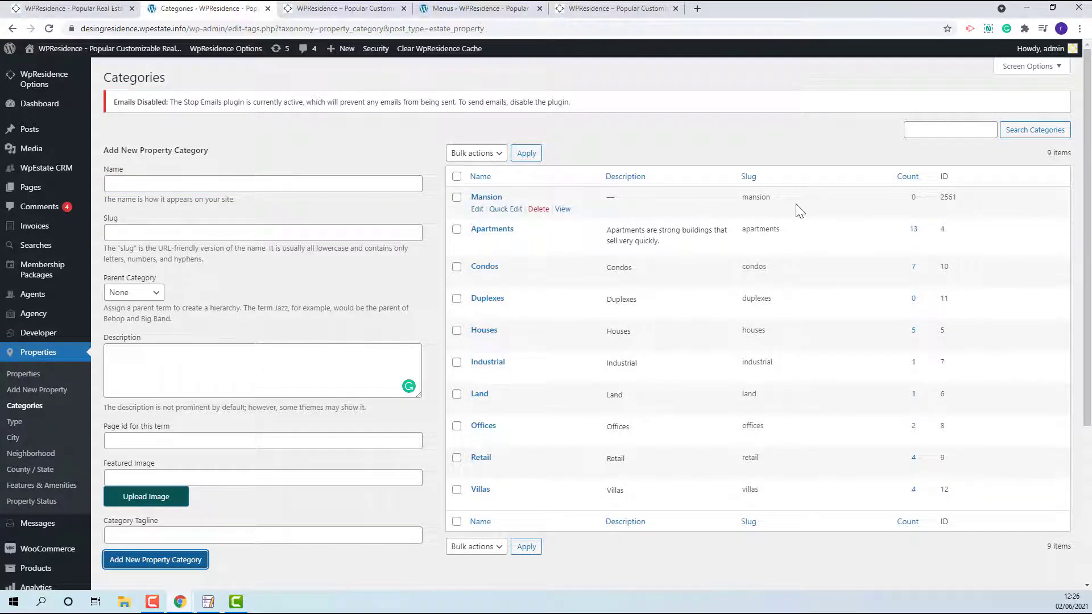
mouse_move(466, 203)
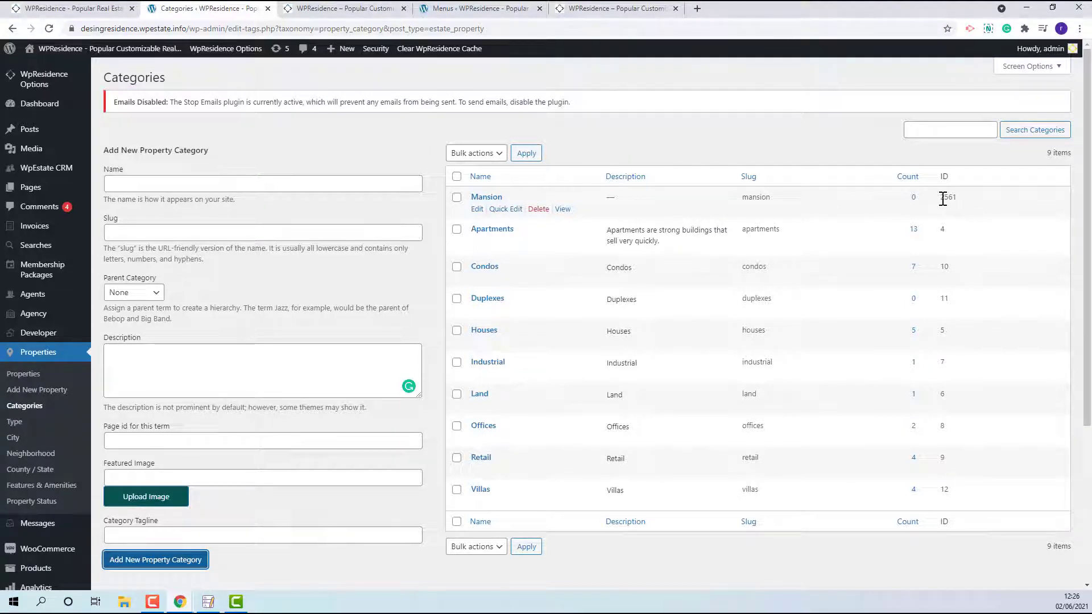
mouse_move(919, 202)
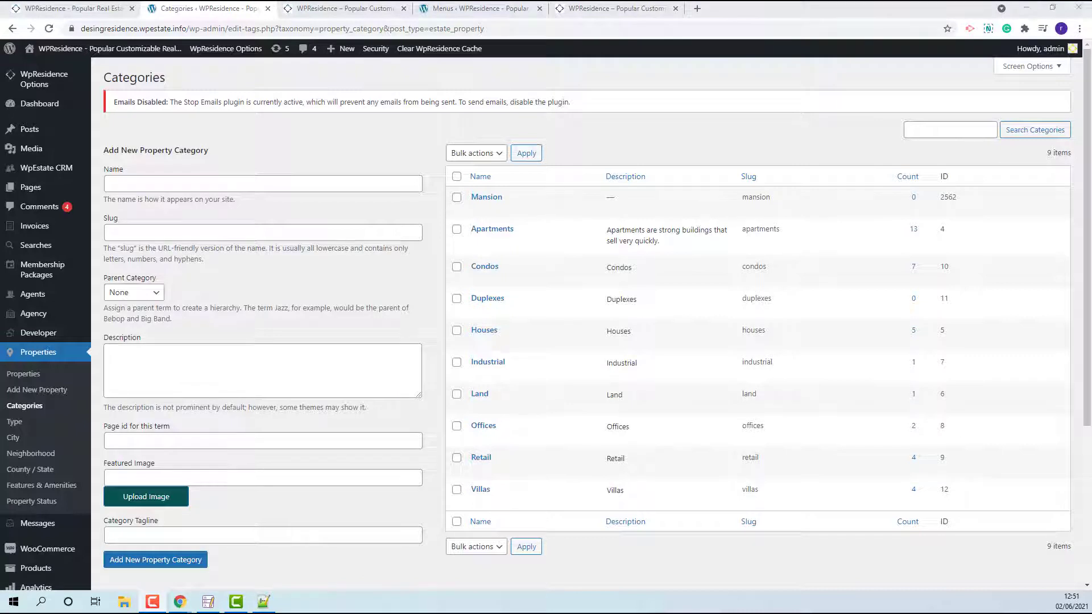
mouse_move(491, 229)
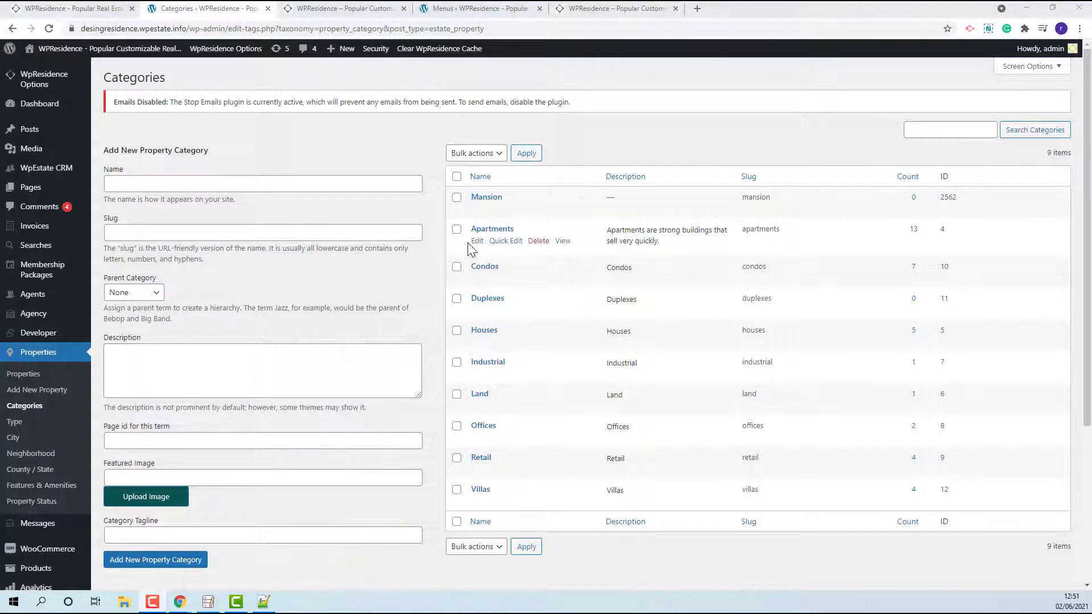
Rename Apartments to 'ApartmentsEdit', regenerate its slug as apartmentsedit, and save.
click(477, 241)
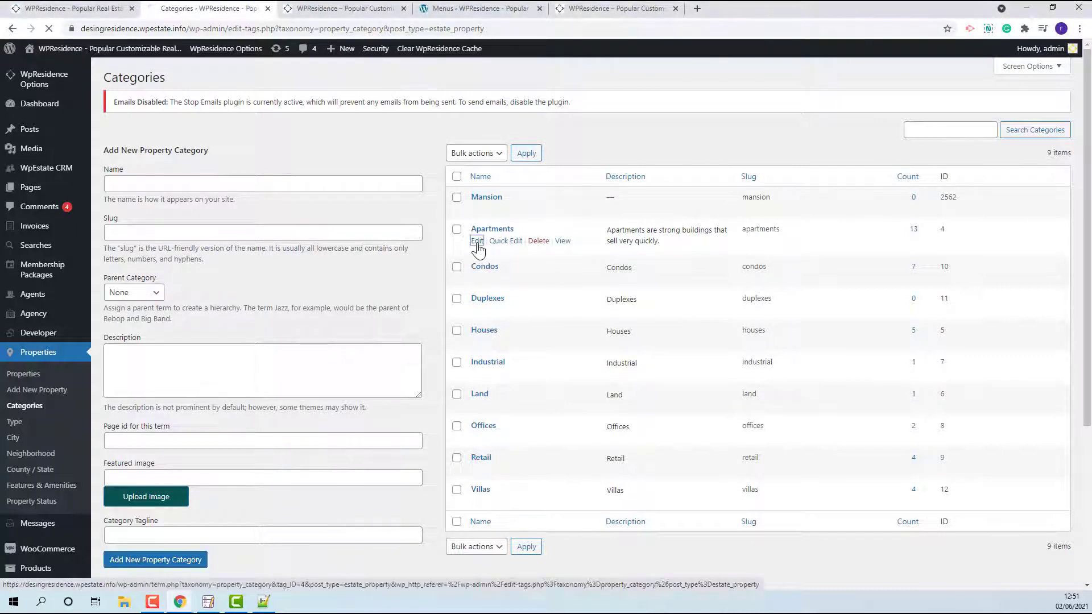
click(477, 241)
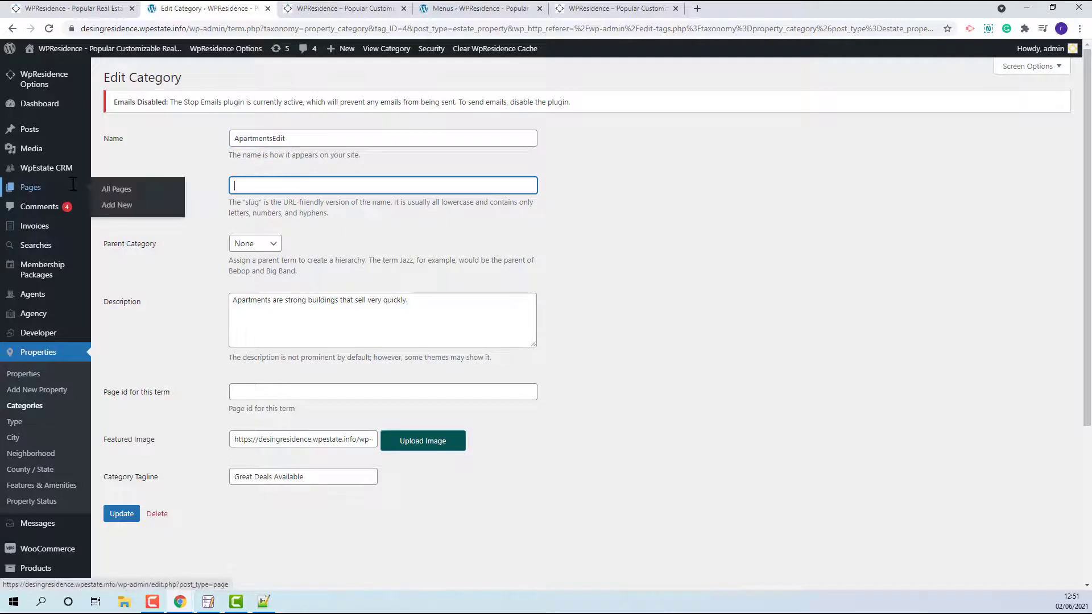
click(121, 513)
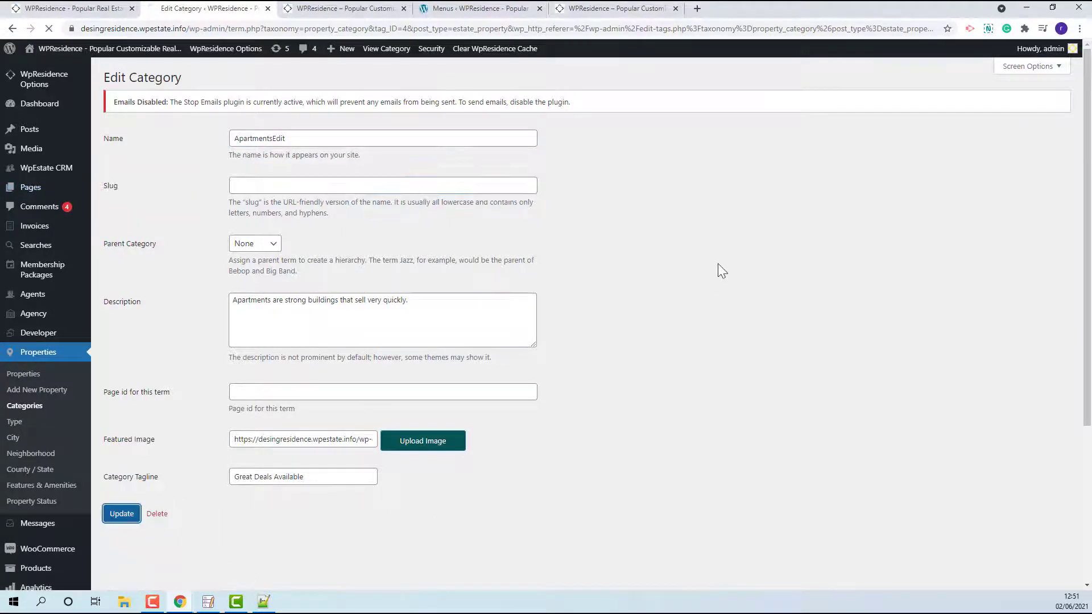
click(121, 513)
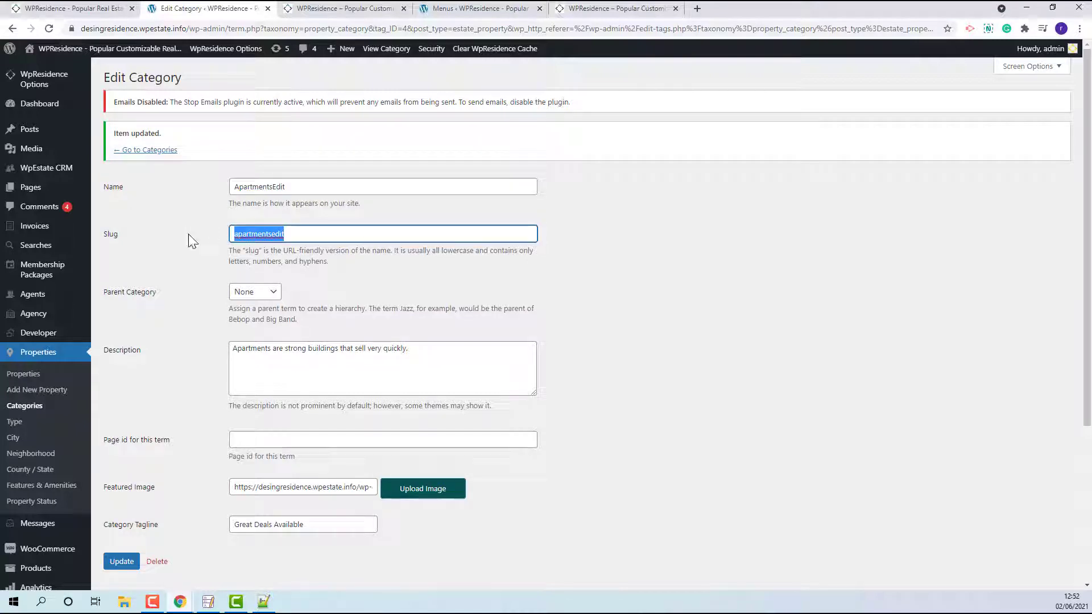
mouse_move(249, 190)
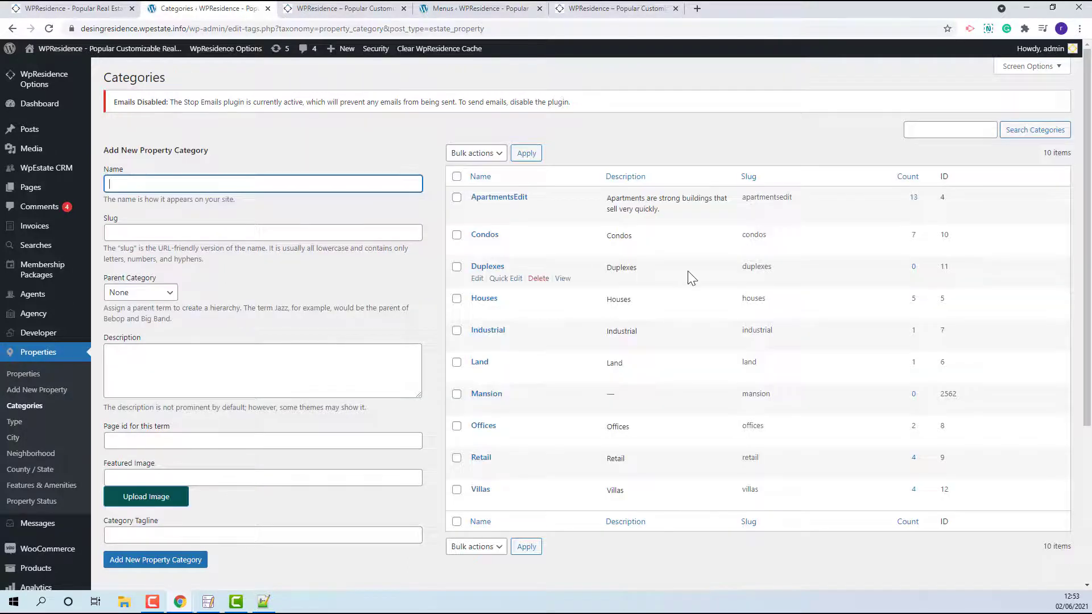
mouse_move(522, 269)
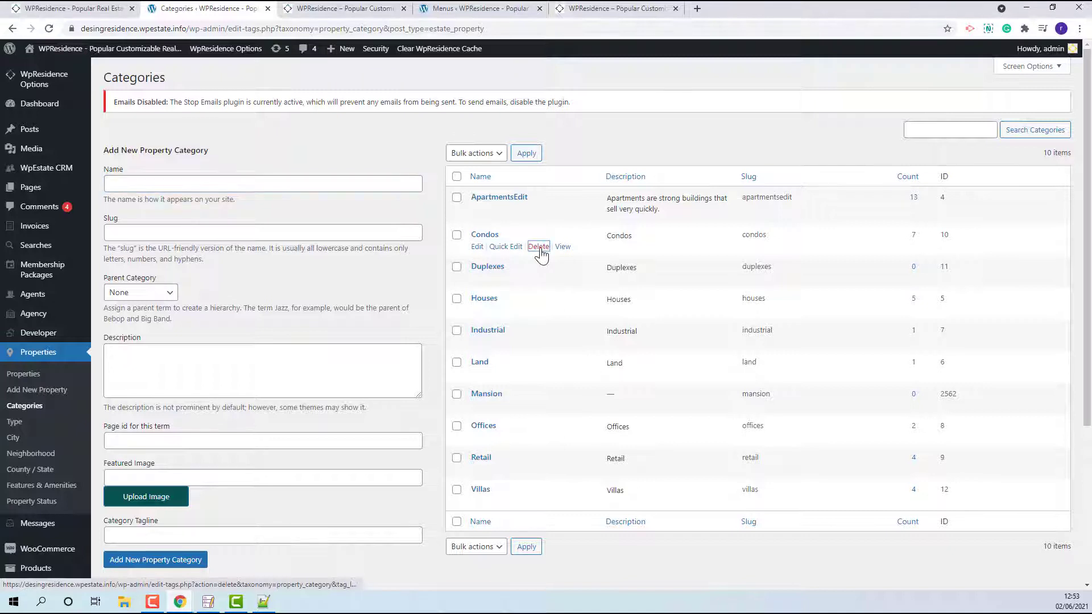
Delete the Condos category and confirm the permanent deletion.
click(539, 247)
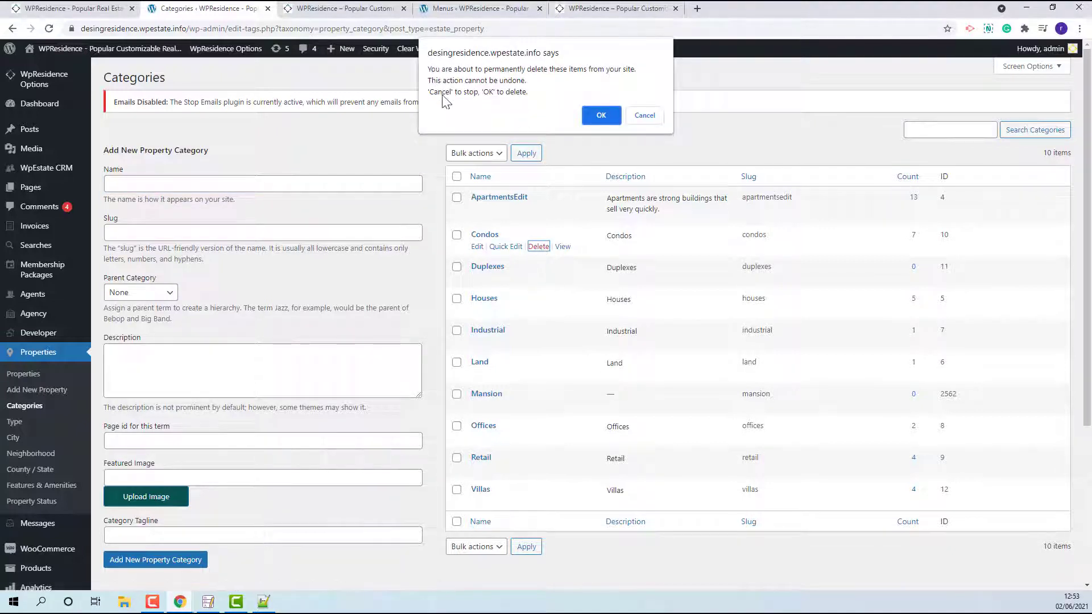
mouse_move(502, 96)
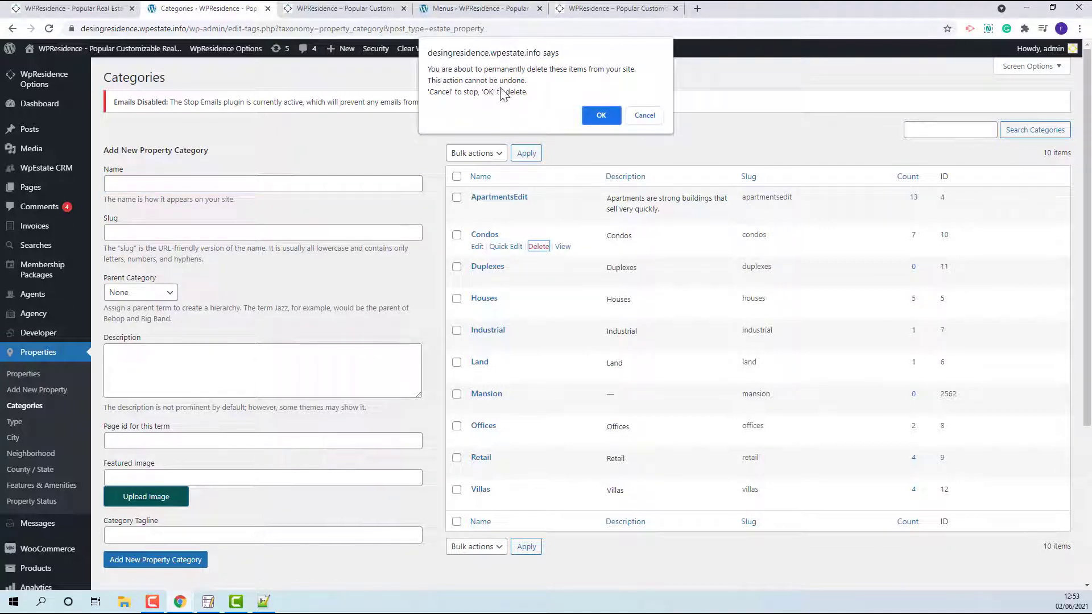
mouse_move(607, 90)
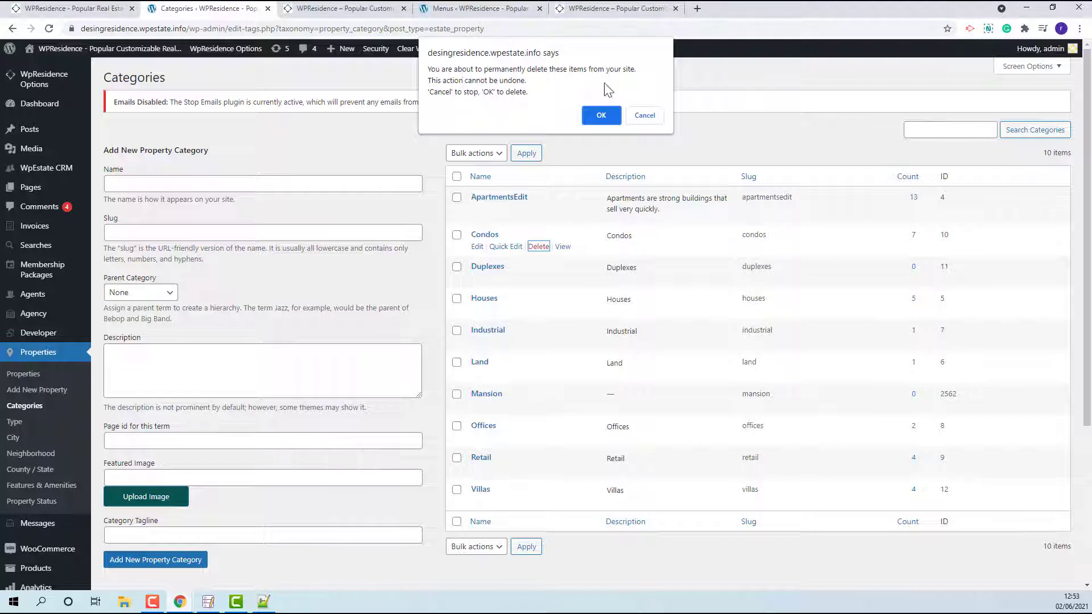
click(600, 115)
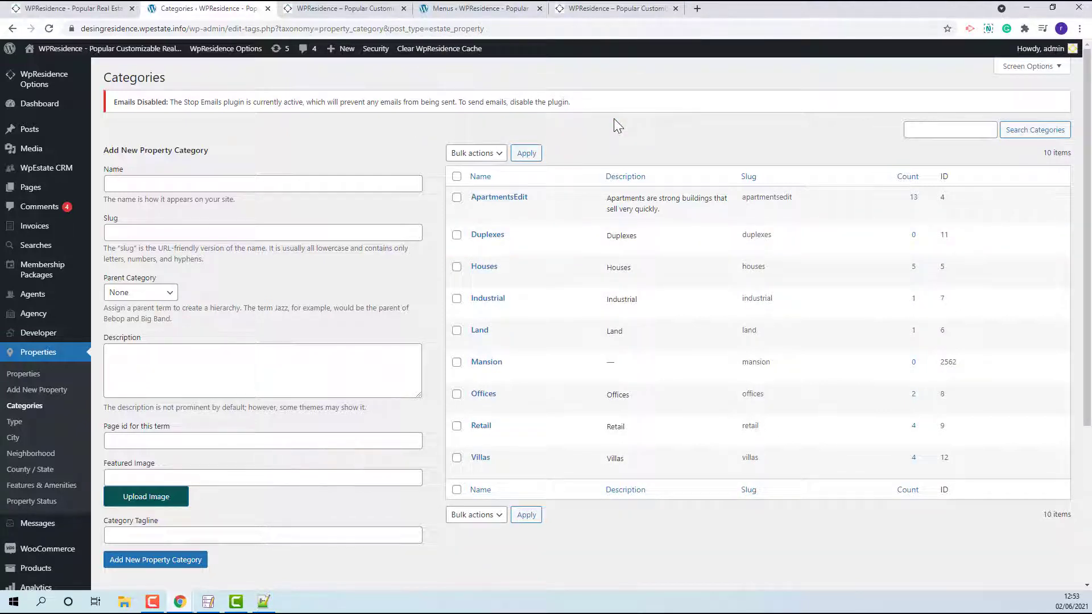
mouse_move(388, 114)
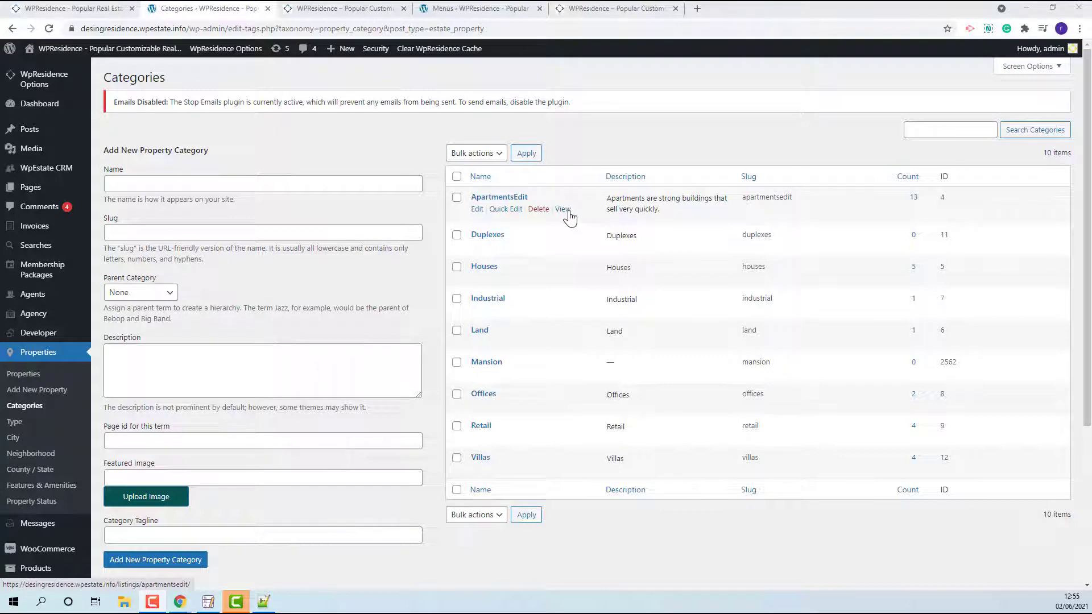
View the ApartmentsEdit front-end page and scroll through its 13 property listings.
click(562, 209)
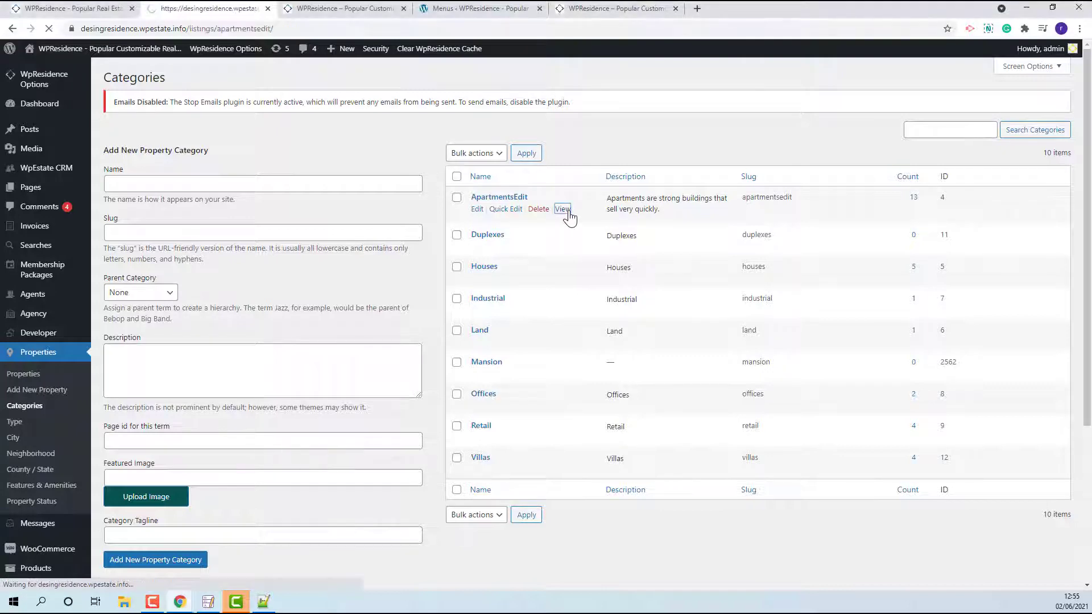
click(562, 209)
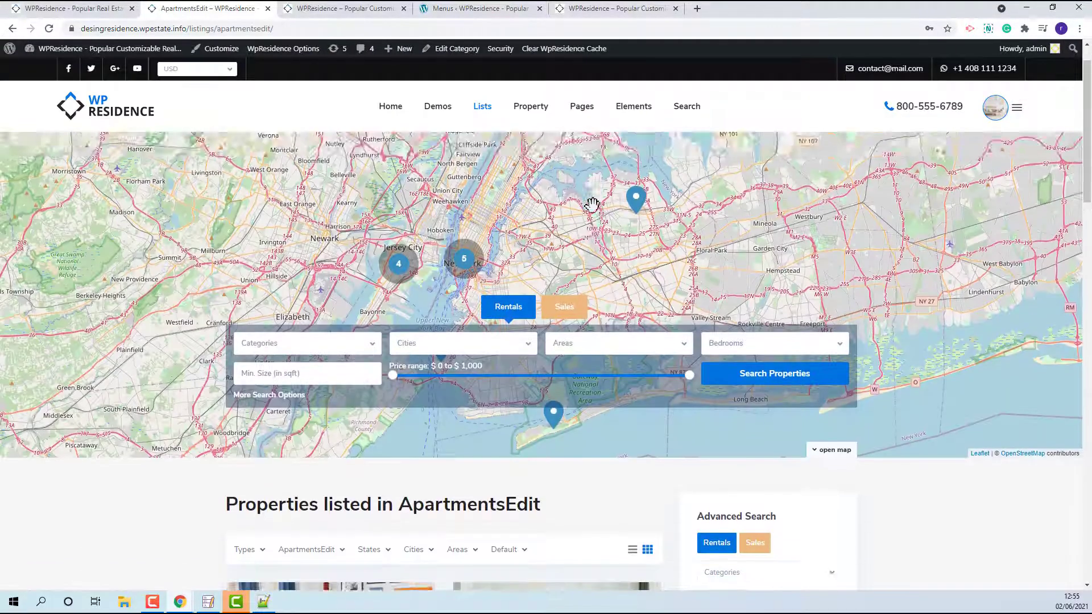
scroll(down, 3)
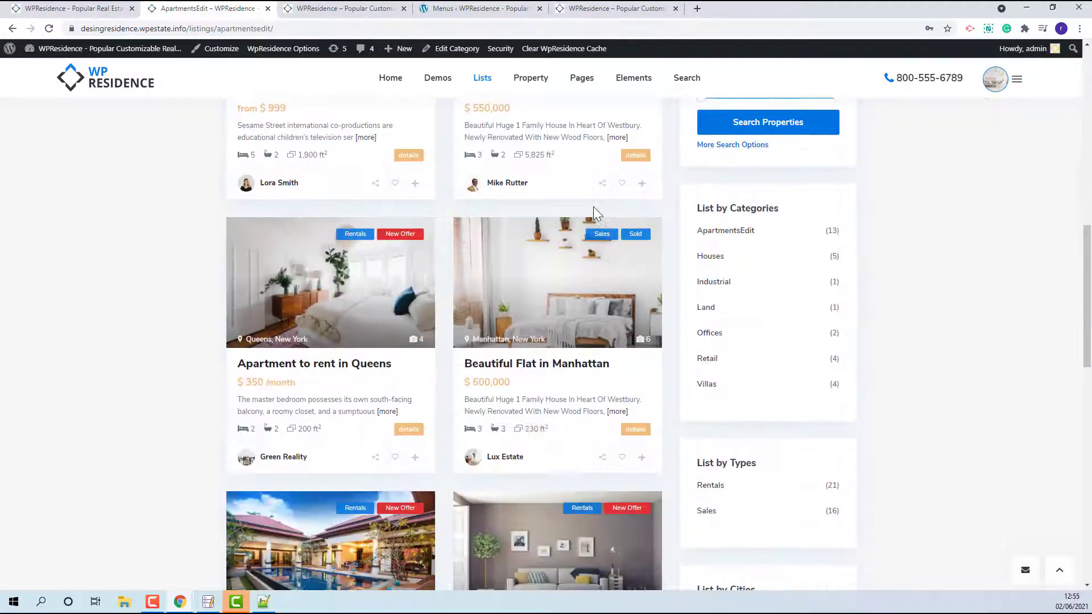
scroll(down, 3)
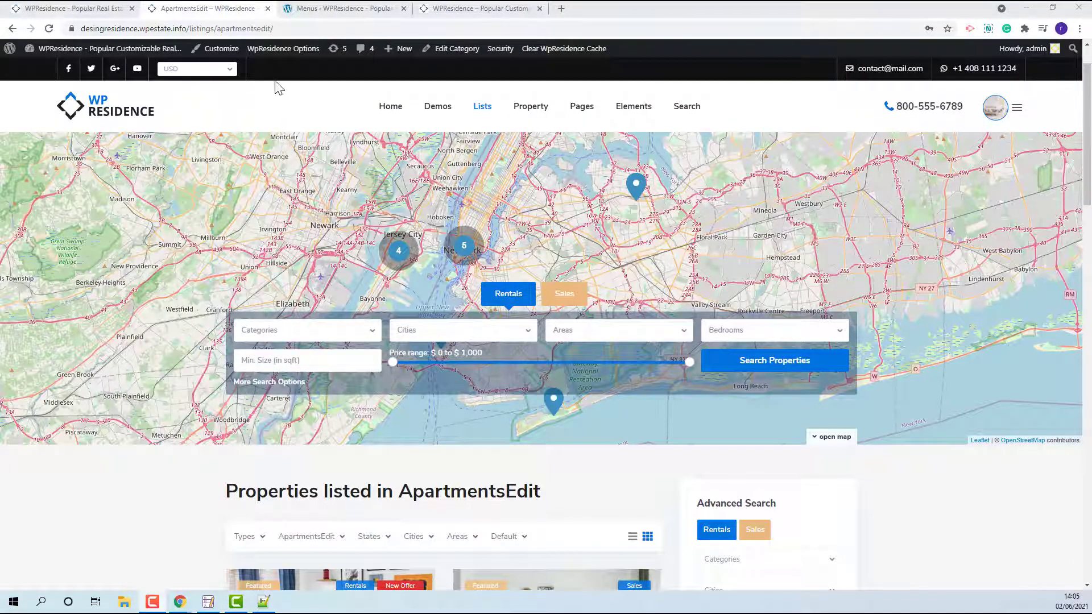
Add the ApartmentsEdit category item beneath Lists in the Mega Menu and save.
click(341, 8)
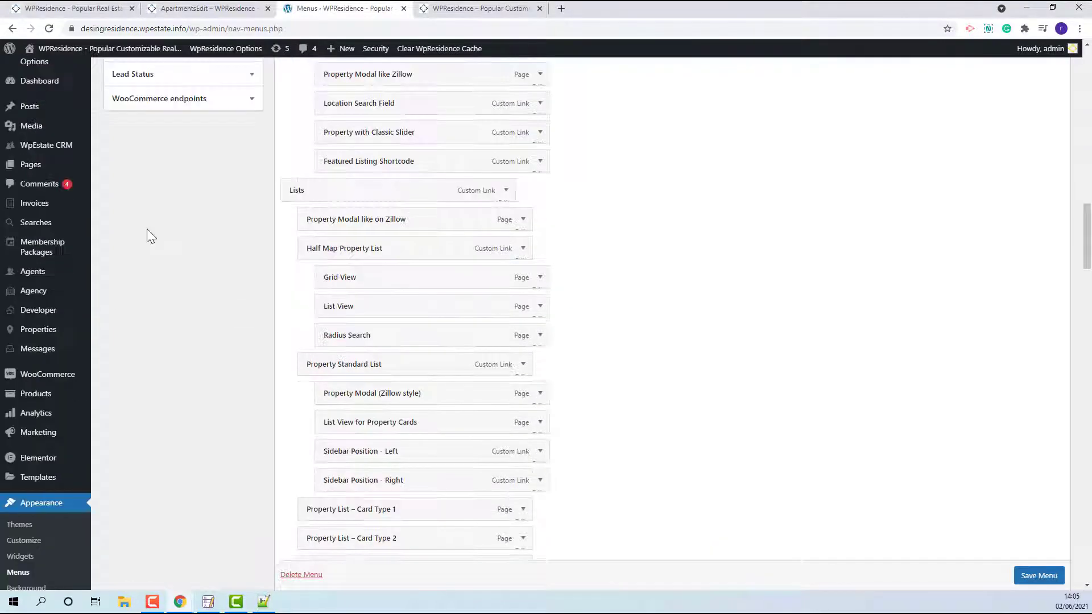
scroll(down, 3)
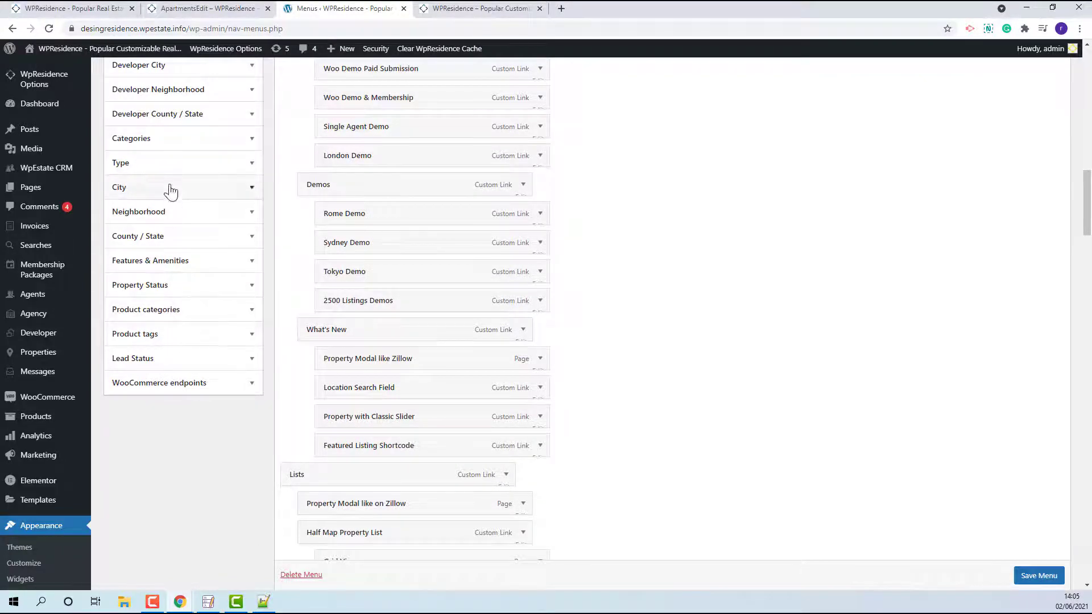
click(1039, 574)
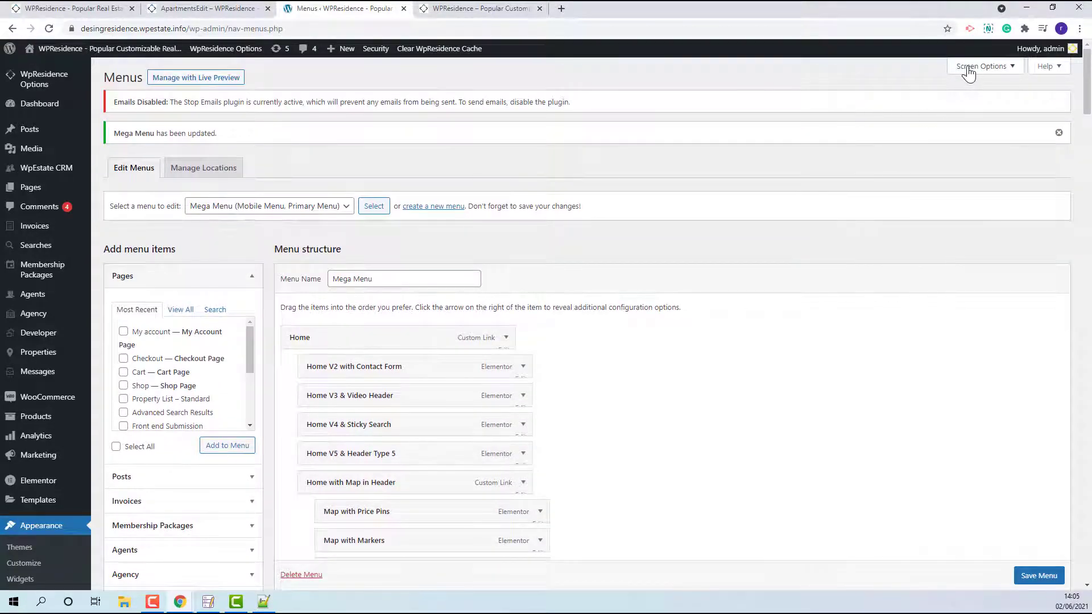
click(982, 65)
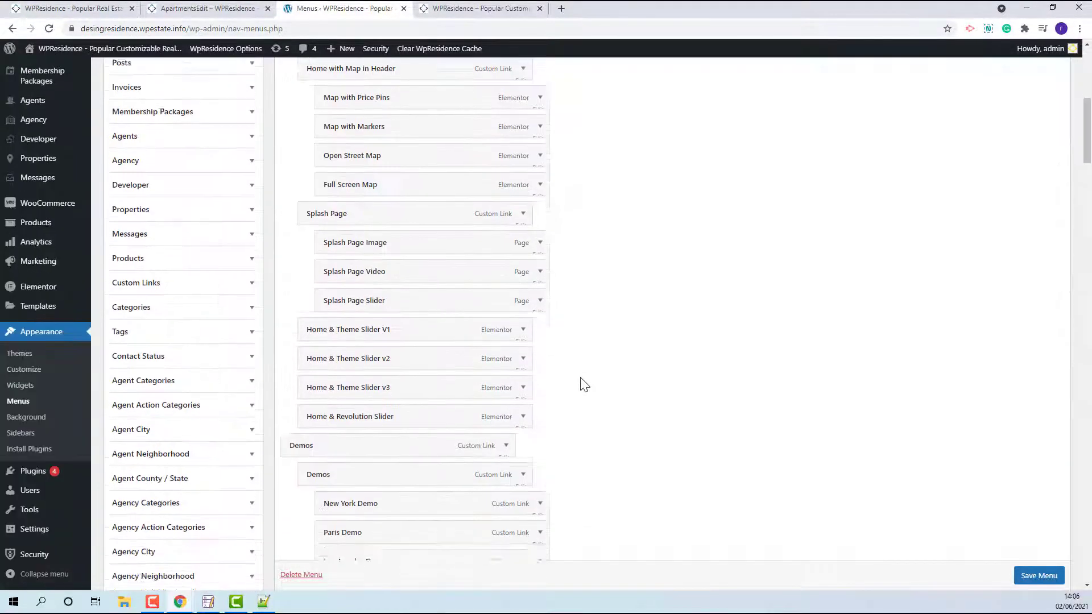
scroll(down, 3)
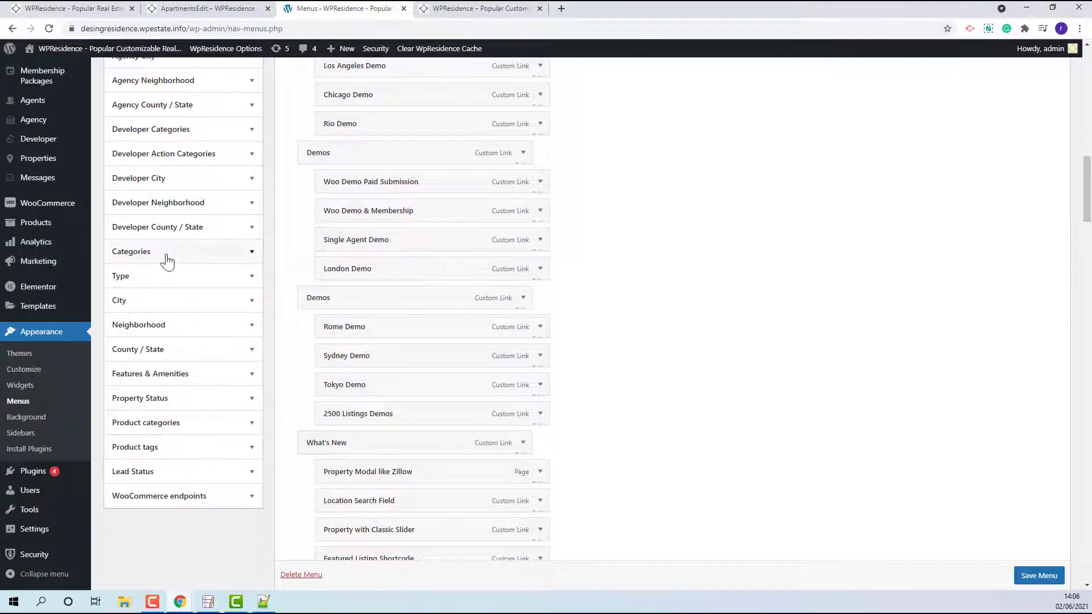
click(131, 251)
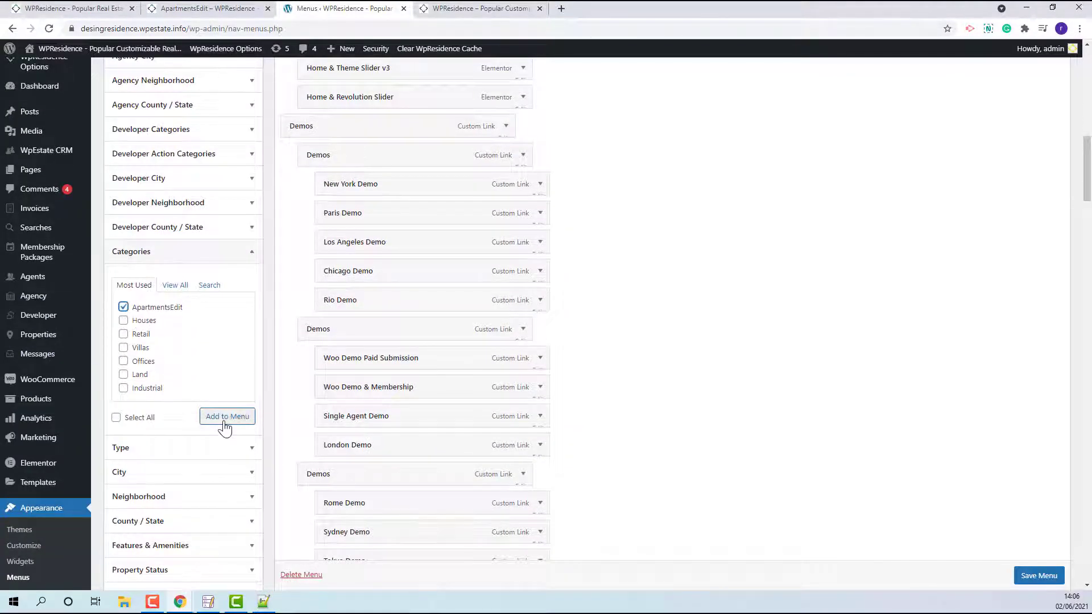
click(124, 308)
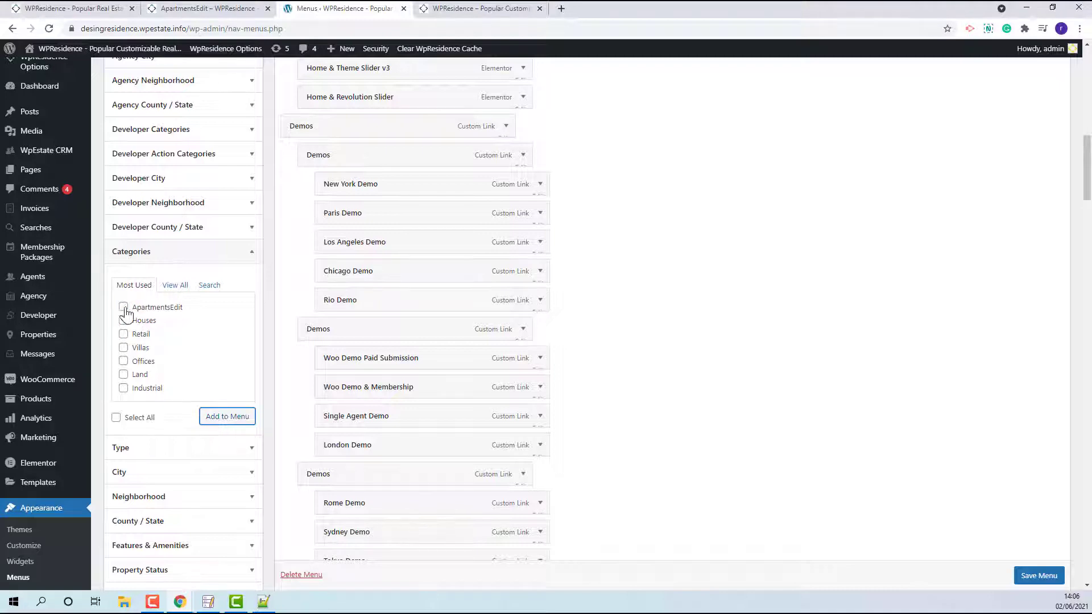
scroll(down, 3)
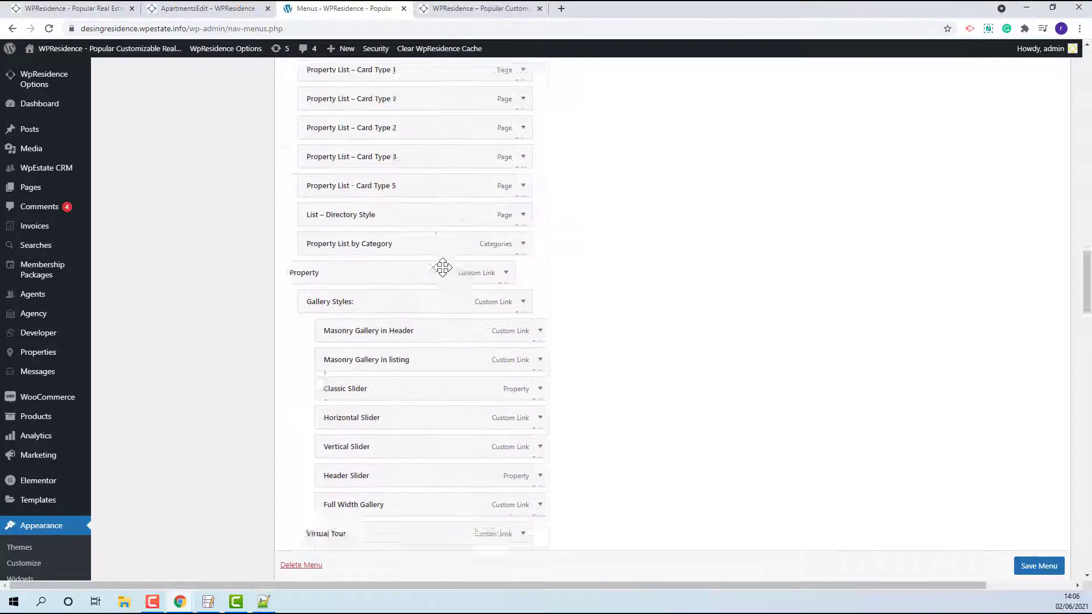
scroll(down, 3)
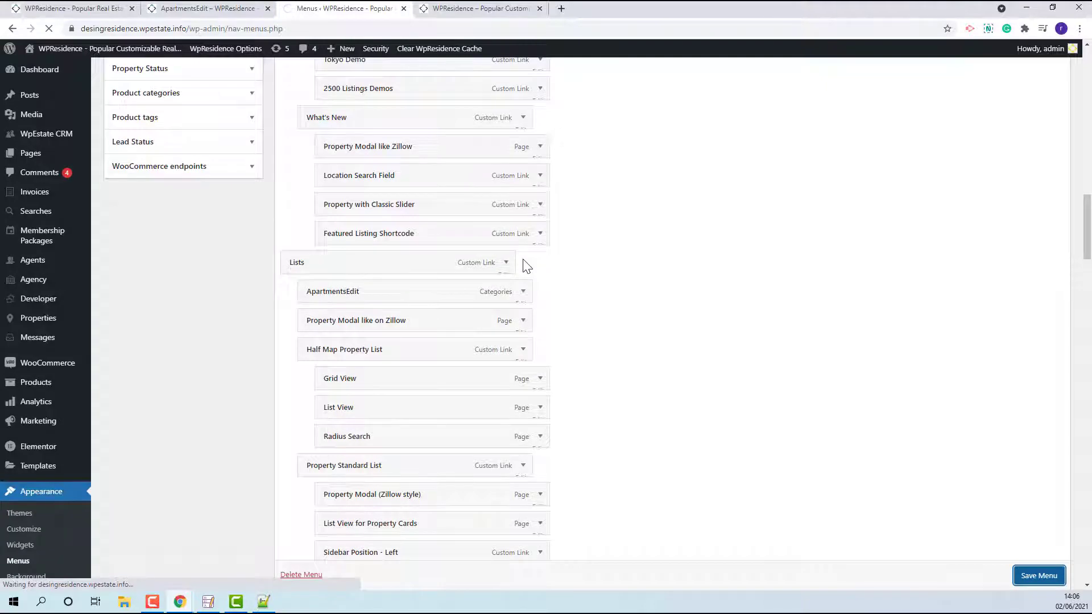
Reload the front end and open ApartmentsEdit from the Lists menu.
click(202, 9)
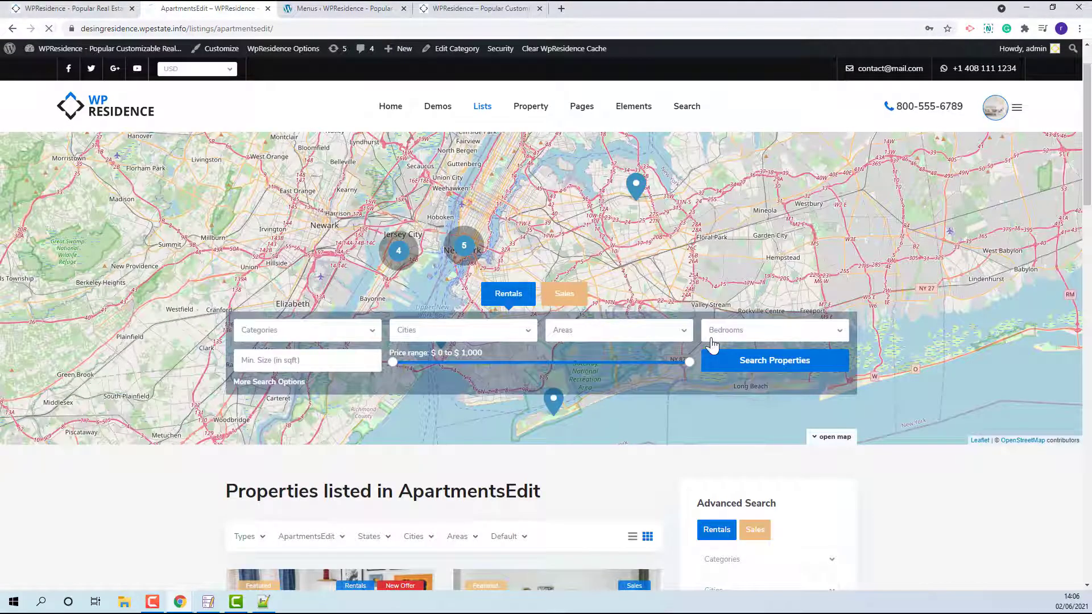
click(530, 106)
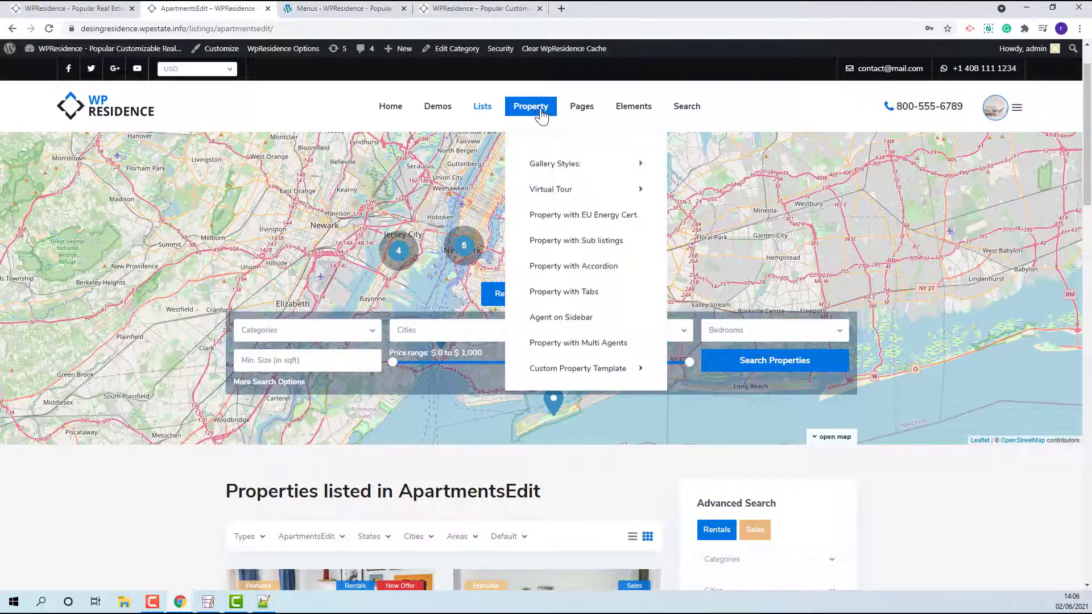
click(482, 106)
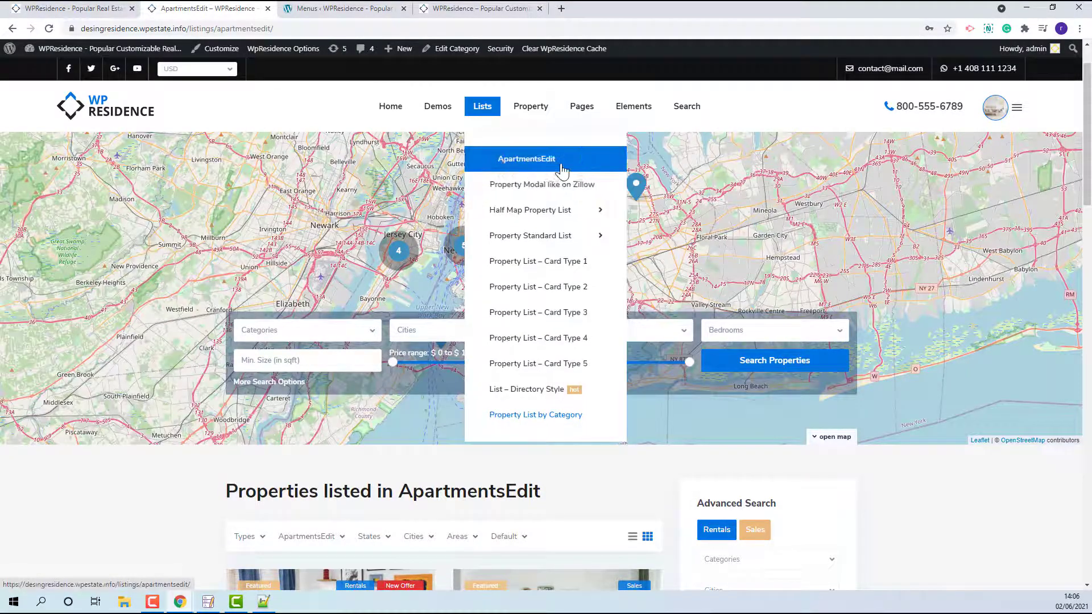
scroll(down, 3)
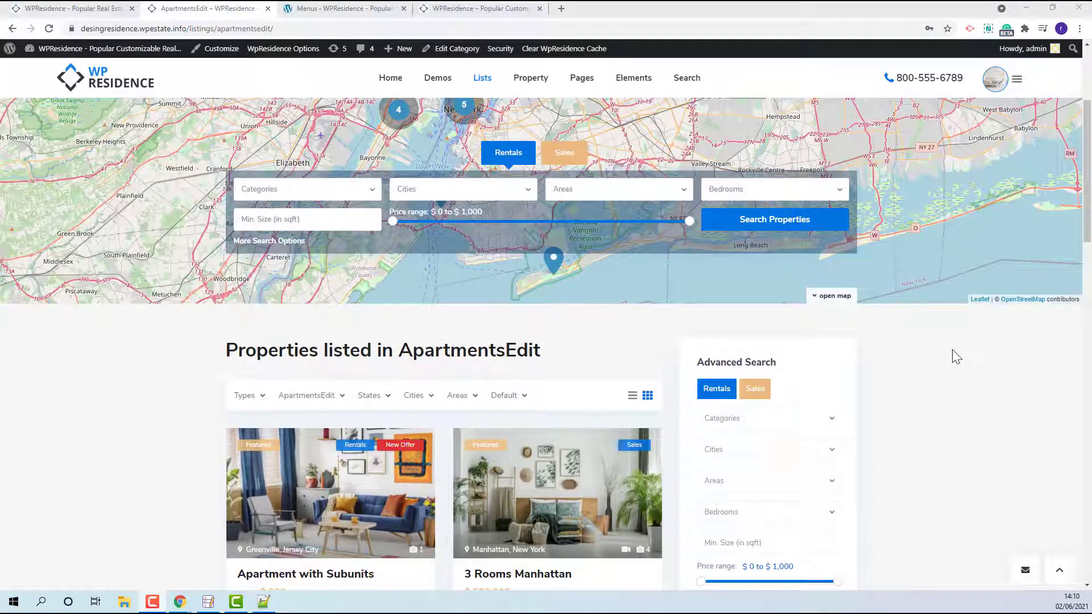
scroll(down, 3)
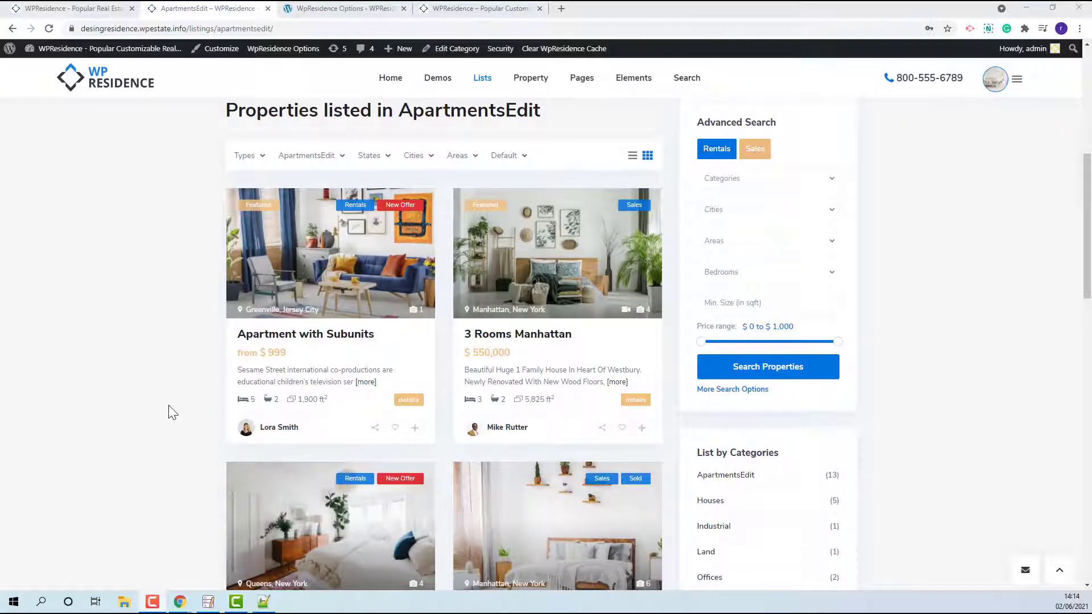
mouse_move(518, 262)
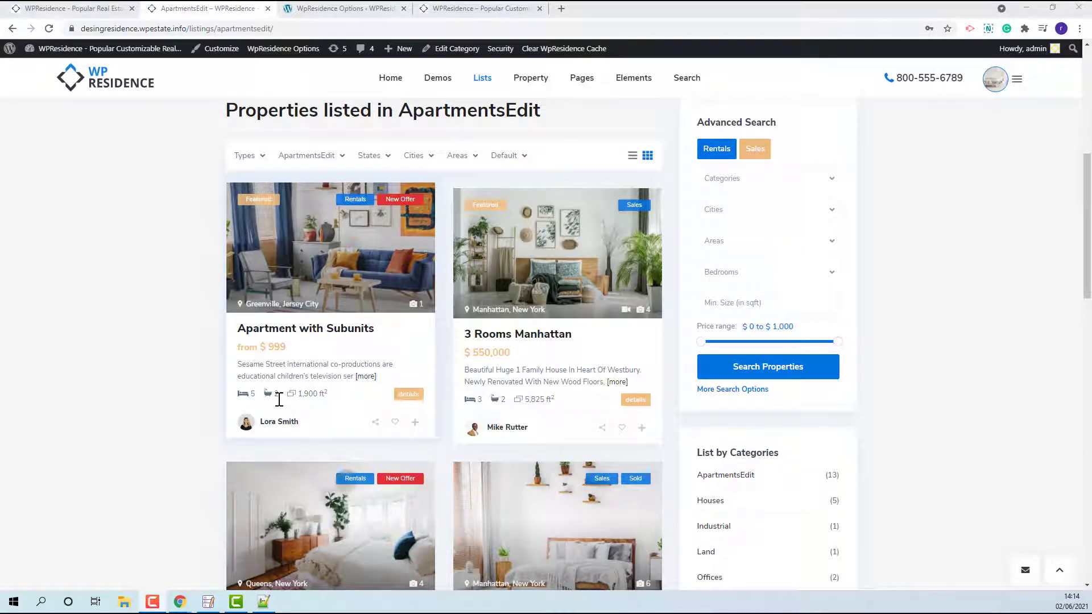
Set taxonomy Property List Type to half map, save, then set Half Map position to left.
click(341, 9)
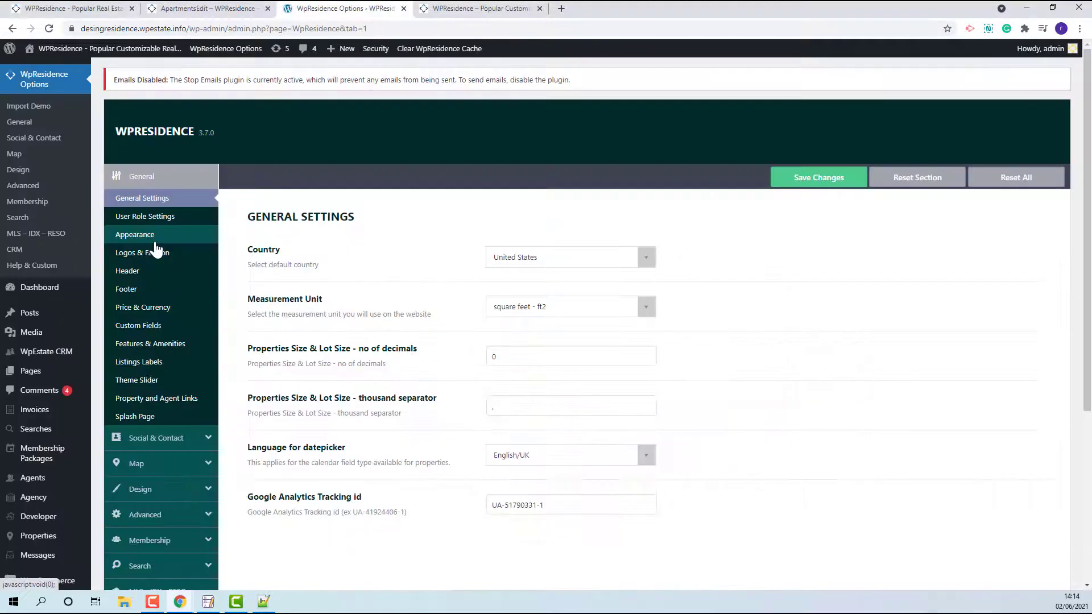
click(134, 235)
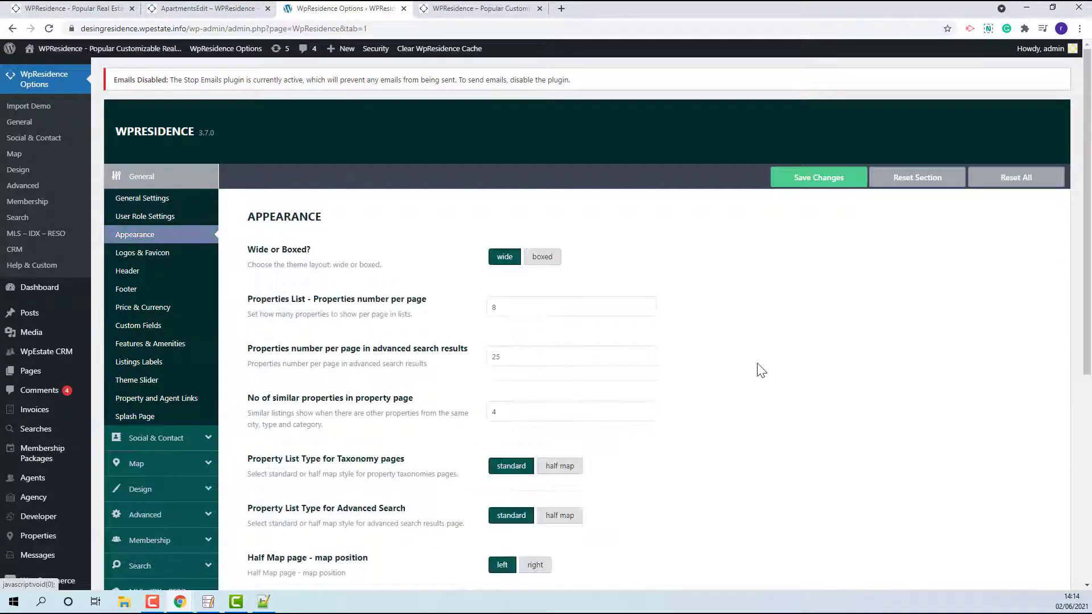
scroll(down, 3)
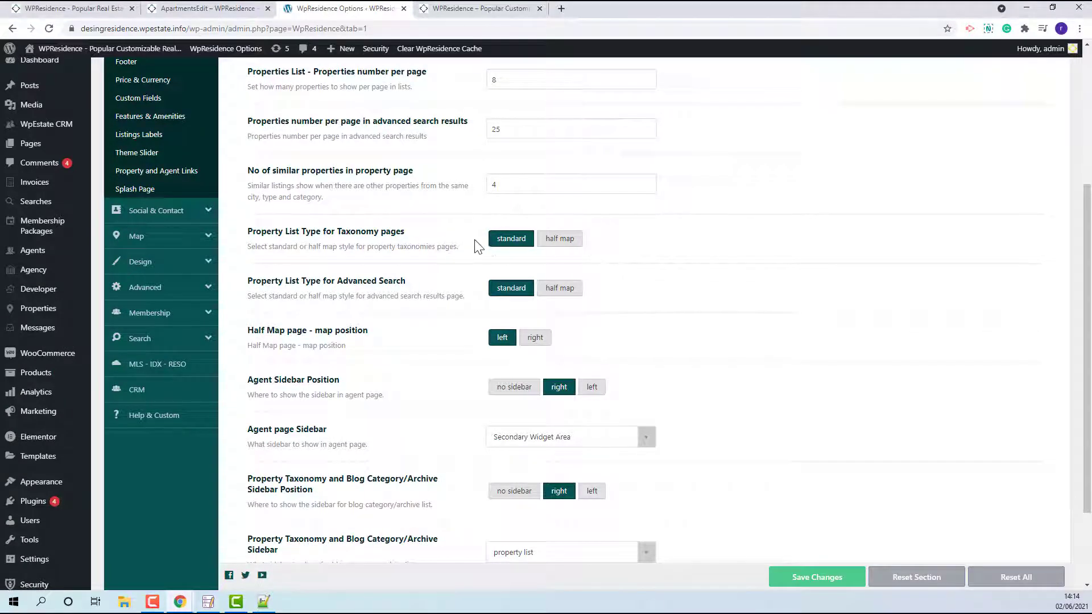
mouse_move(574, 244)
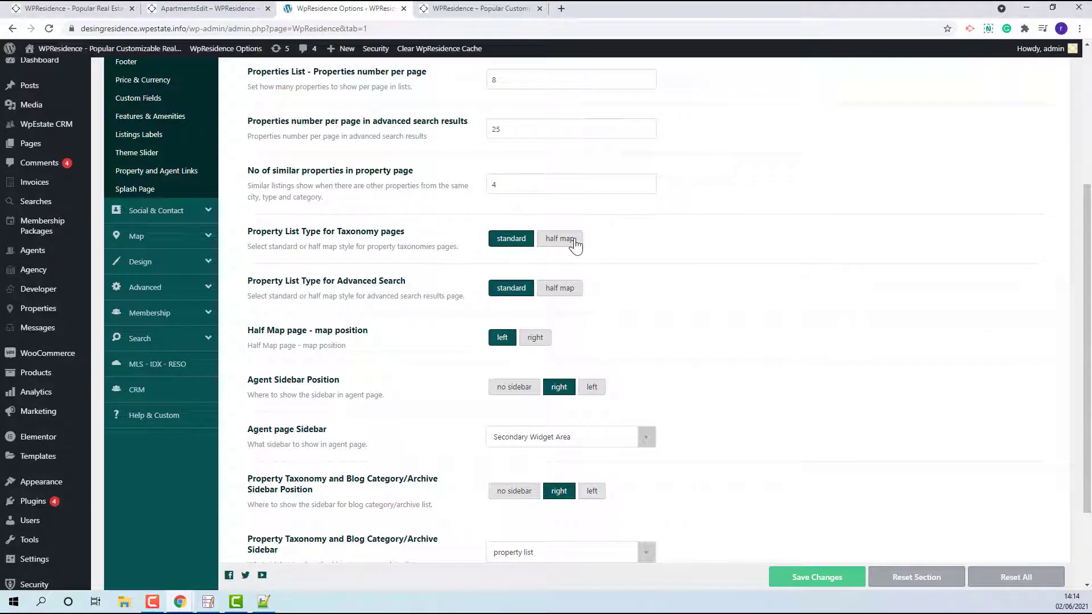
click(559, 238)
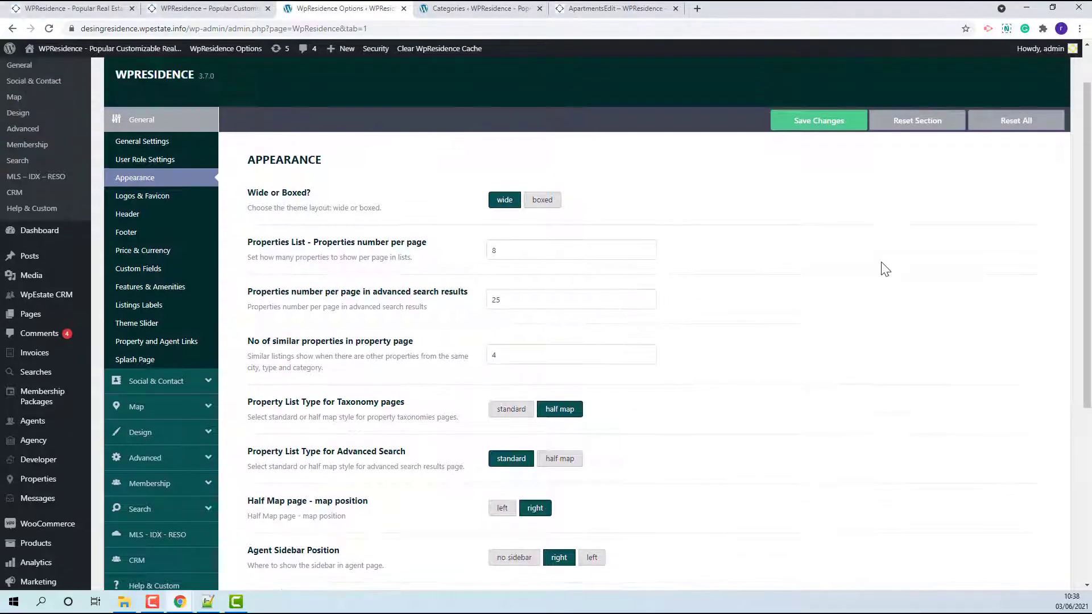
click(818, 121)
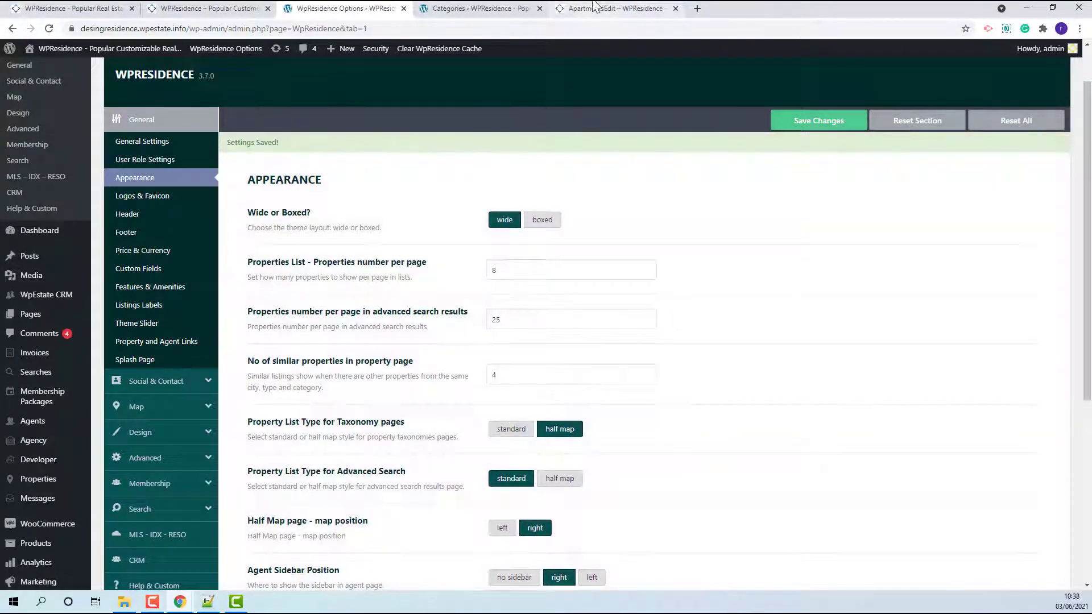
click(616, 9)
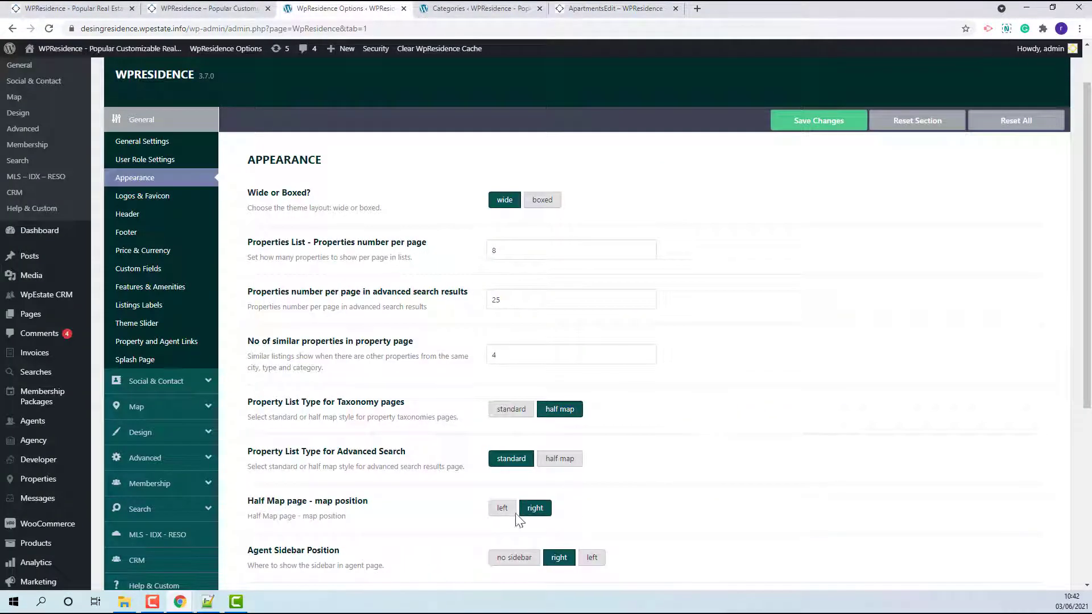
click(502, 508)
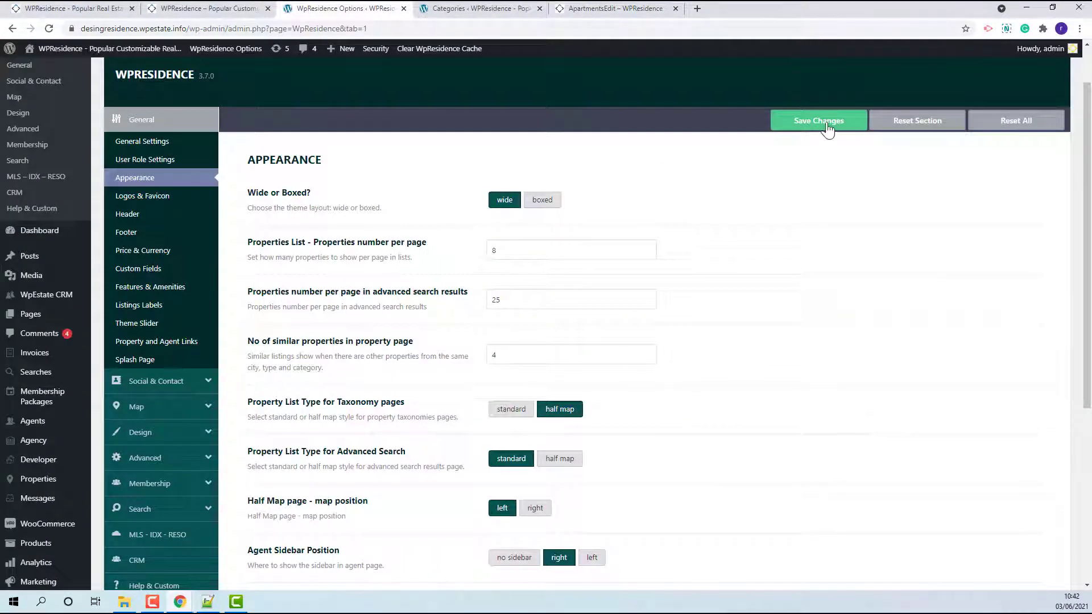
Save the left map position, then check the 'Blog pages show at most' Reading setting.
click(819, 121)
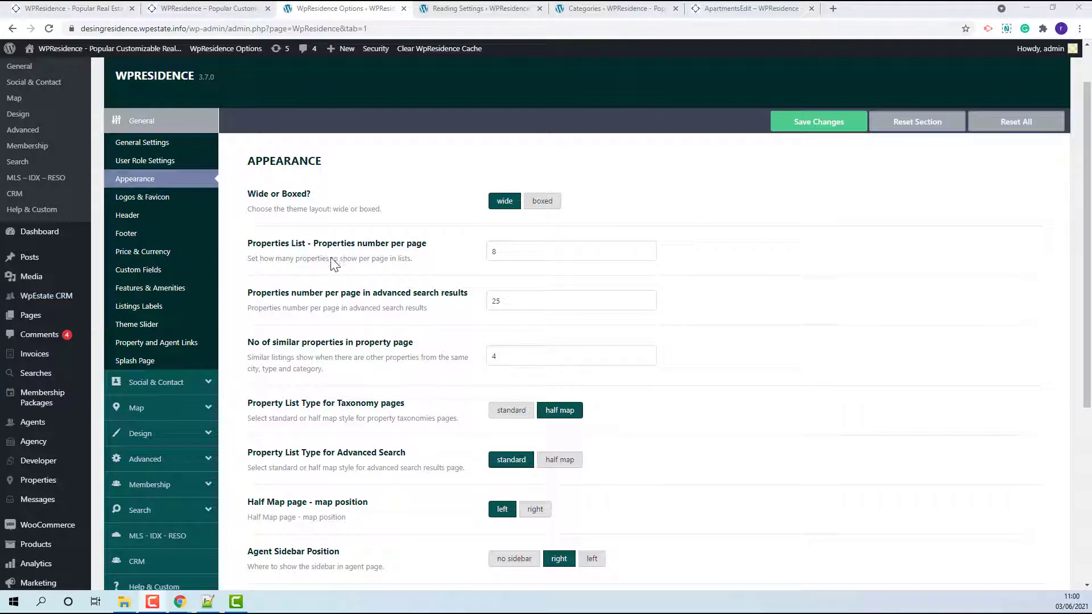
triple_click(571, 251)
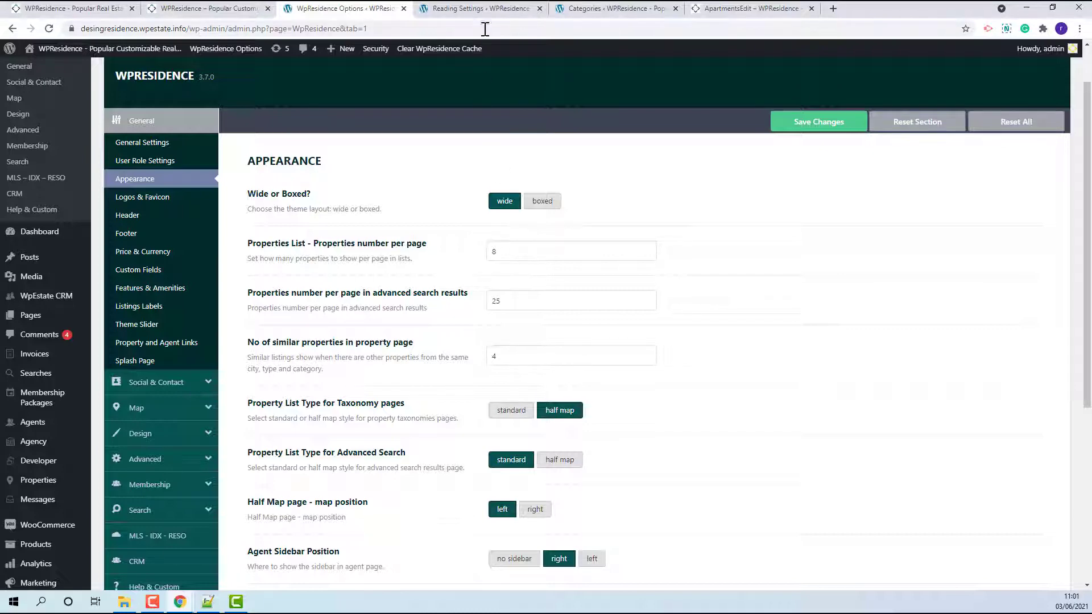
click(478, 8)
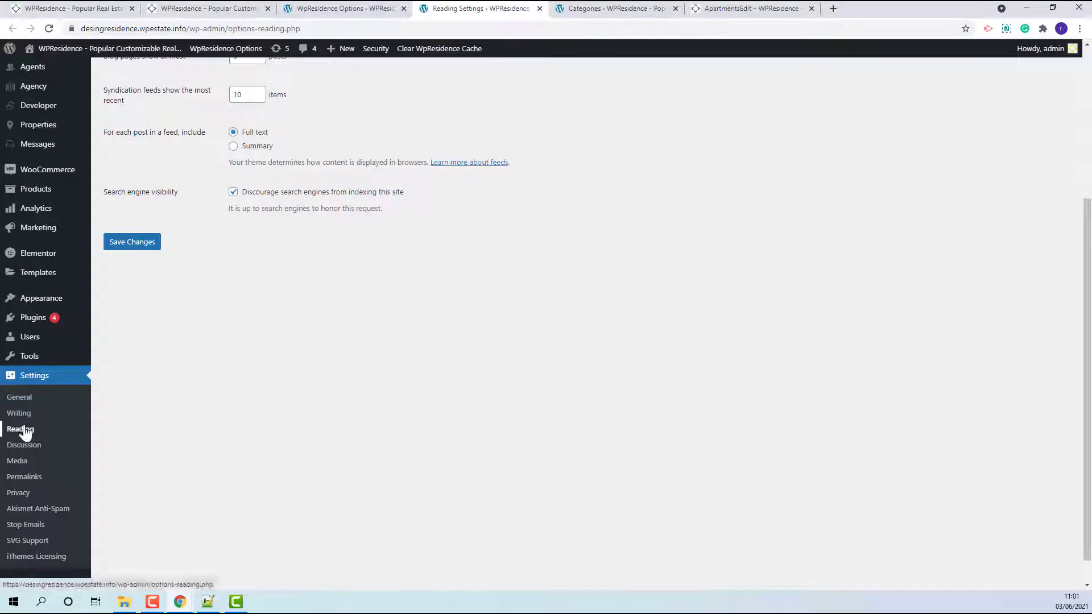
scroll(up, 3)
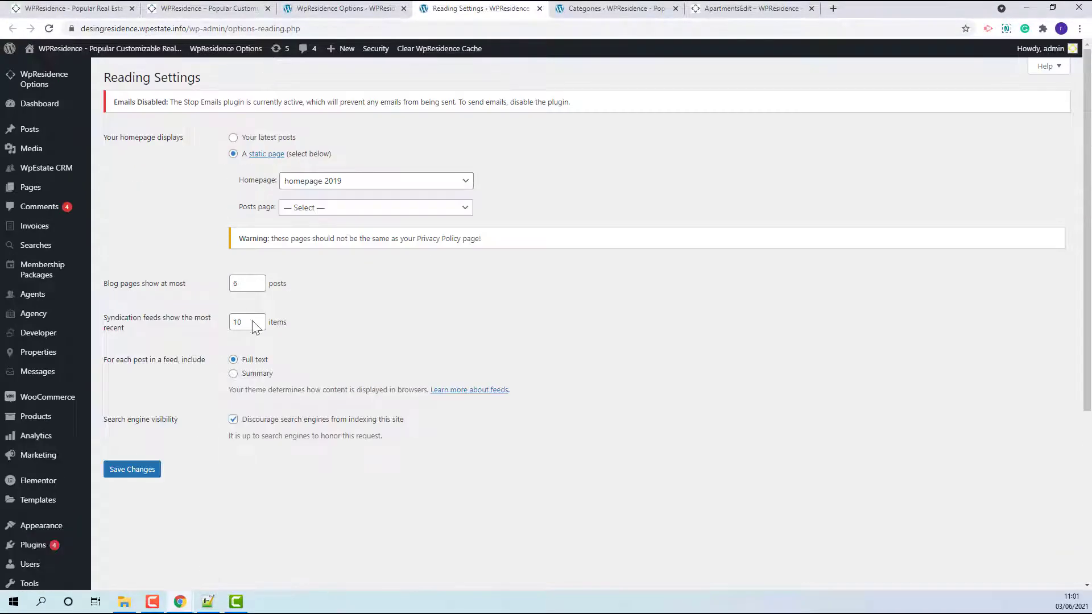
click(244, 283)
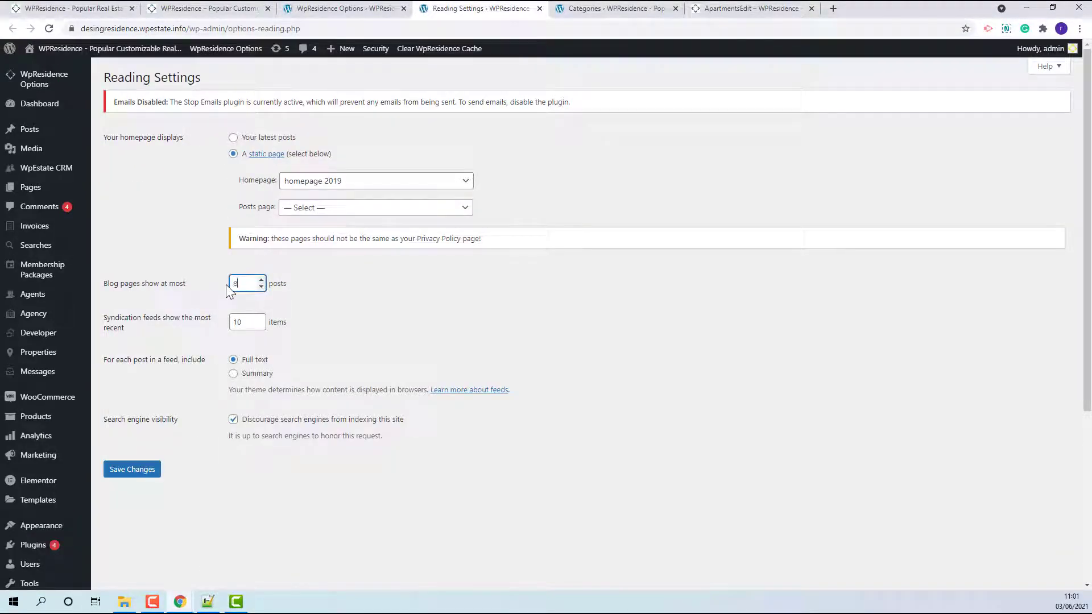
click(131, 468)
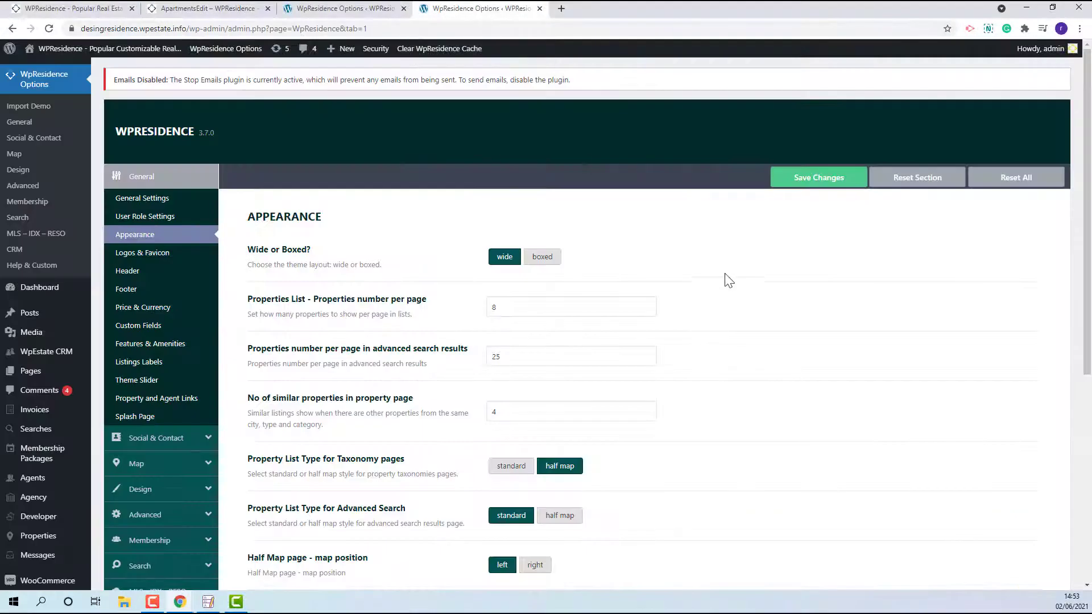
Check the Geo Location Search settings and view the ApartmentsEdit category page.
scroll(down, 3)
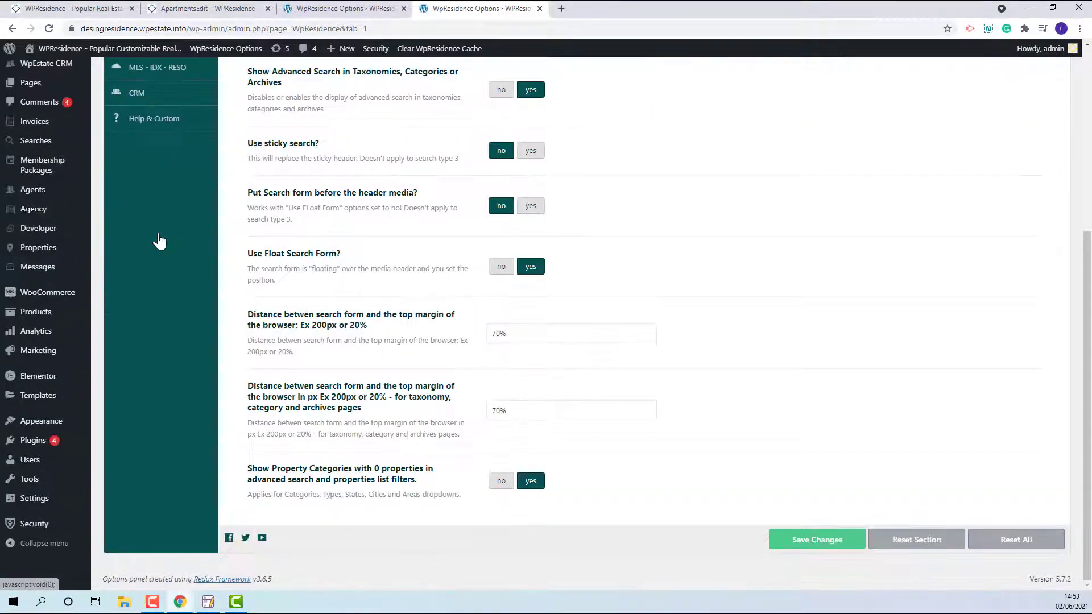
click(148, 213)
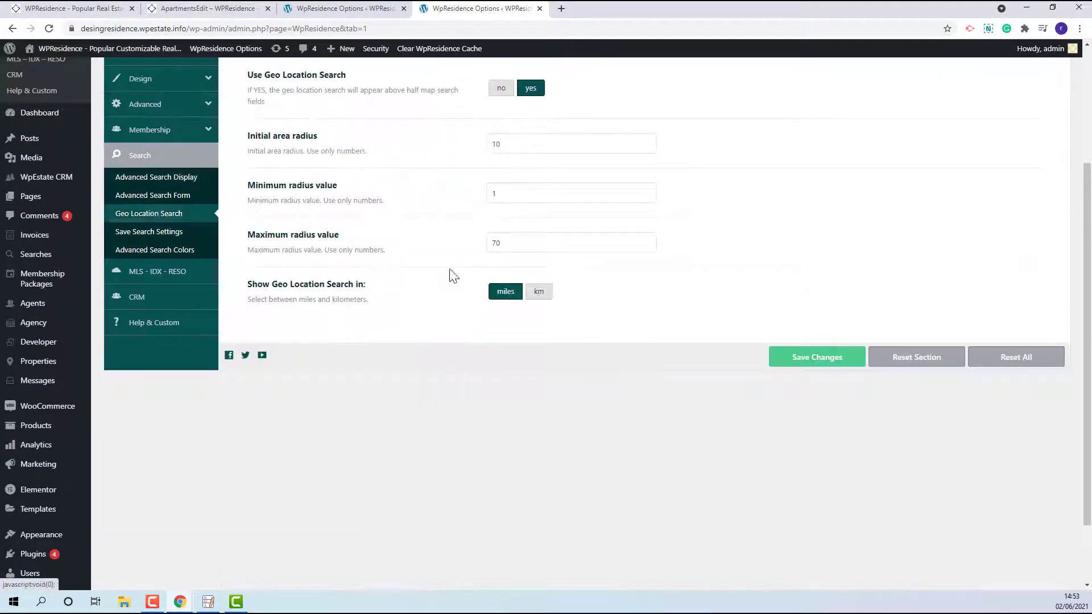
click(202, 9)
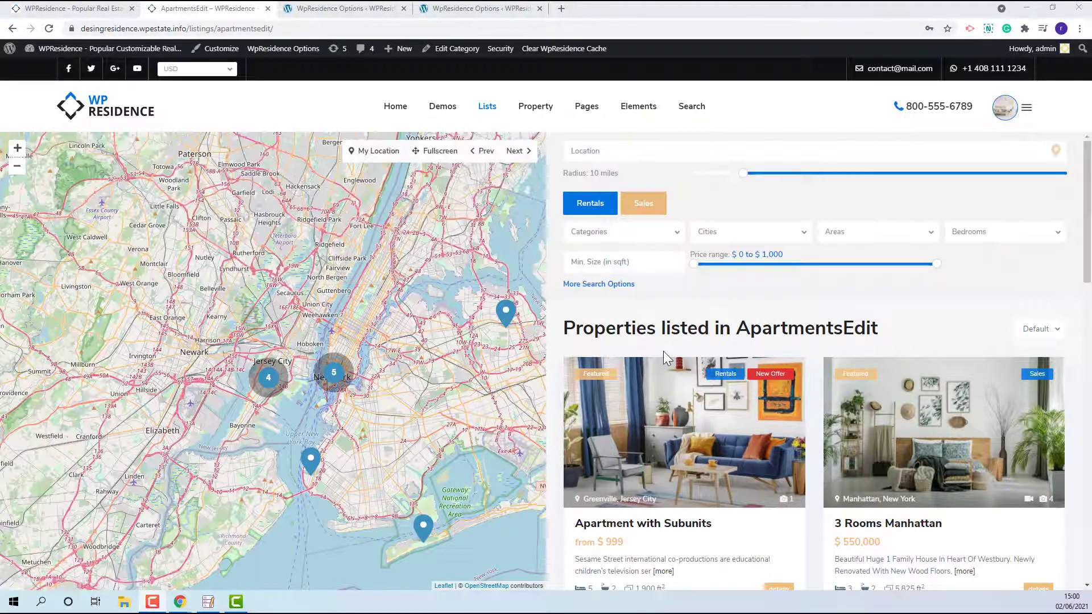
Scroll through the Advanced Search Form settings in WPResidence Options.
click(479, 8)
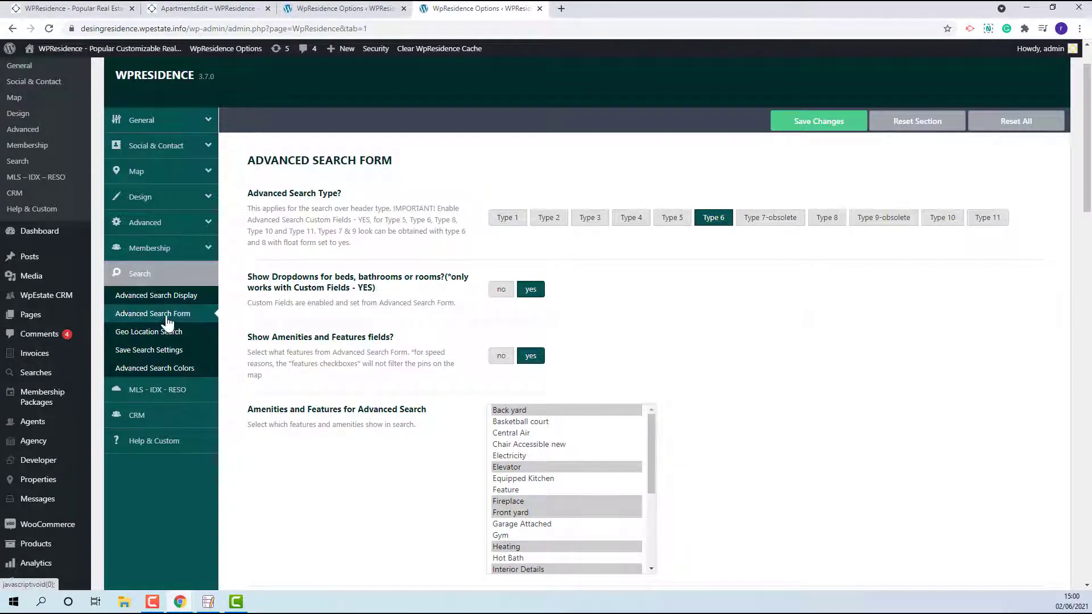
scroll(down, 3)
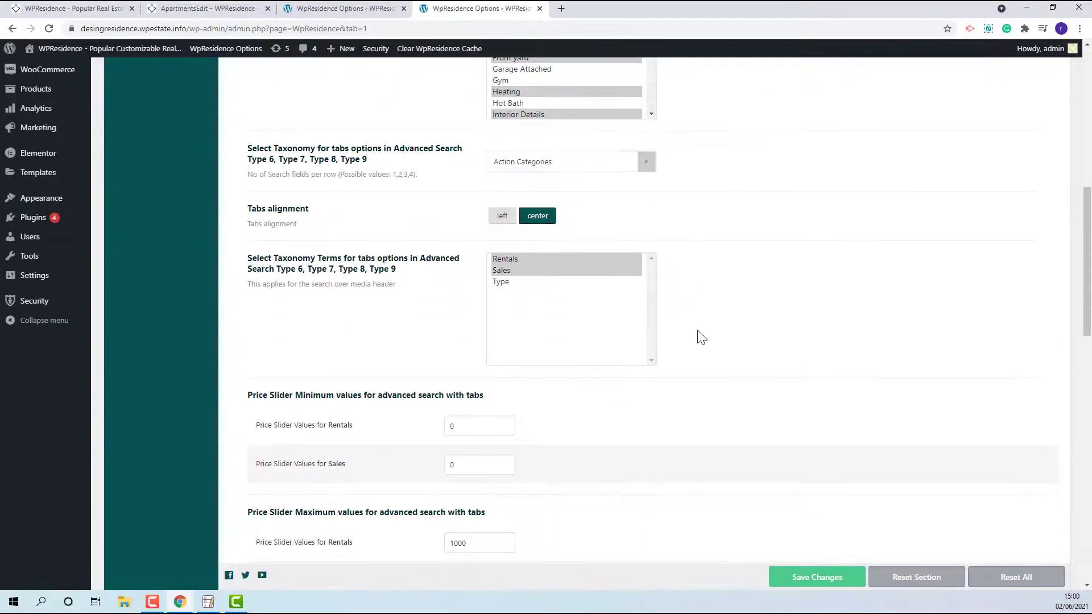
scroll(down, 3)
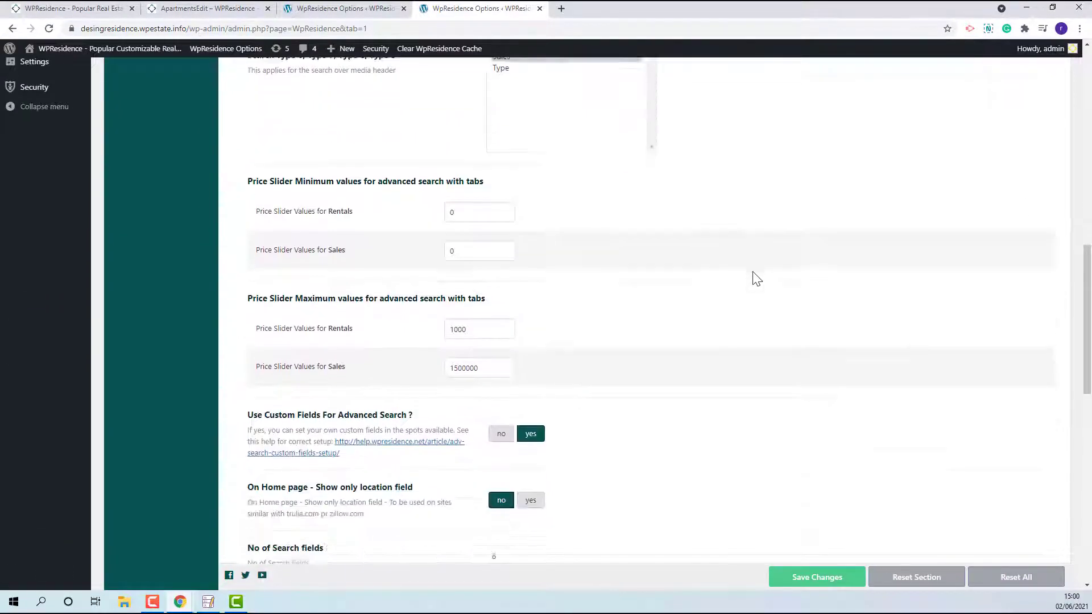
scroll(down, 3)
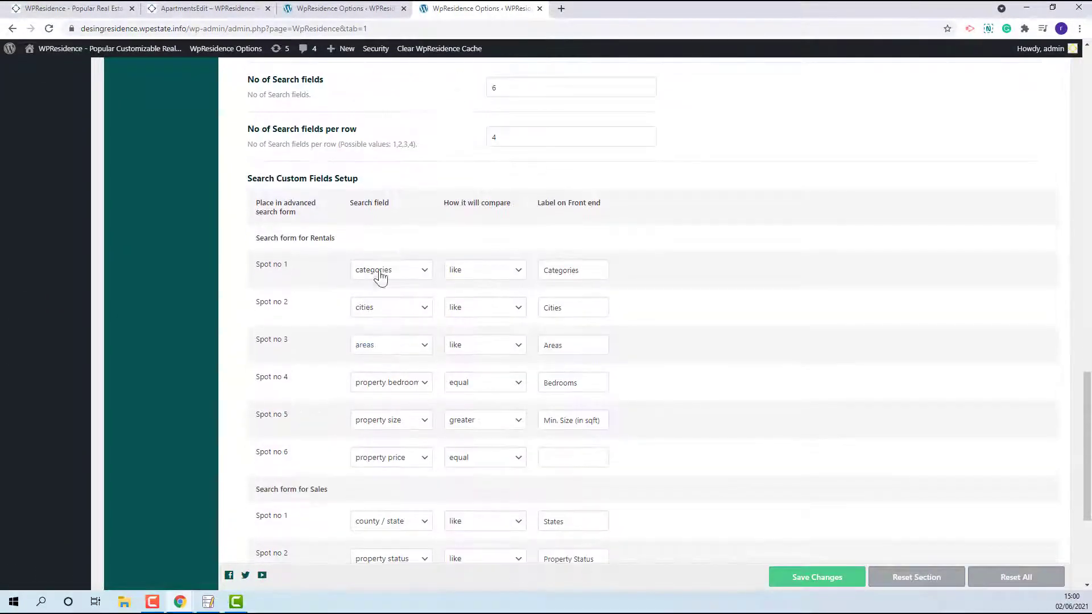
scroll(down, 3)
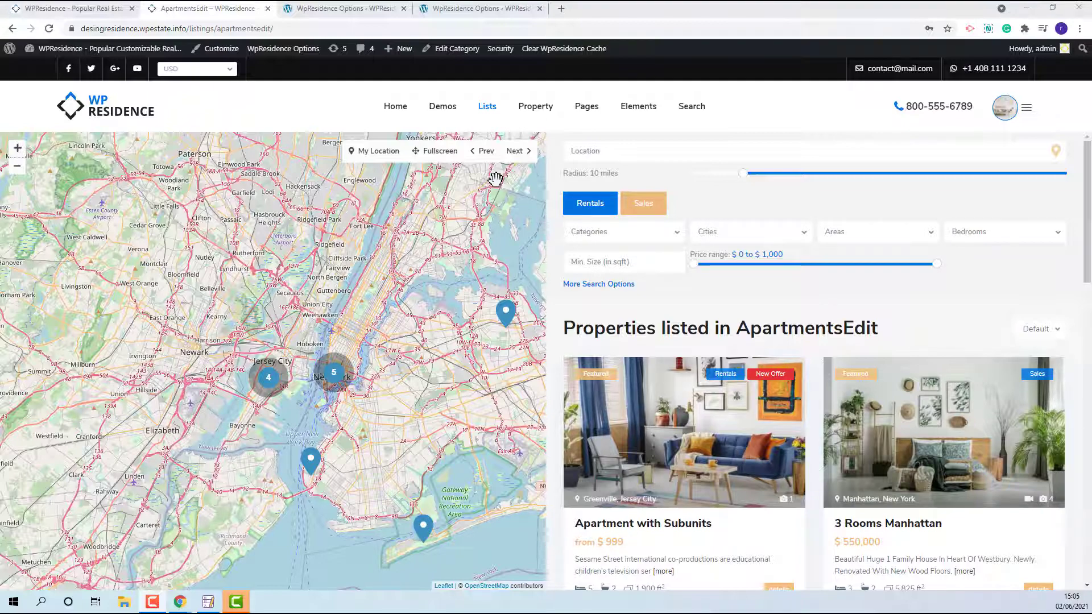
Set taxonomy pages to the standard list type with no sidebar and save changes.
click(340, 9)
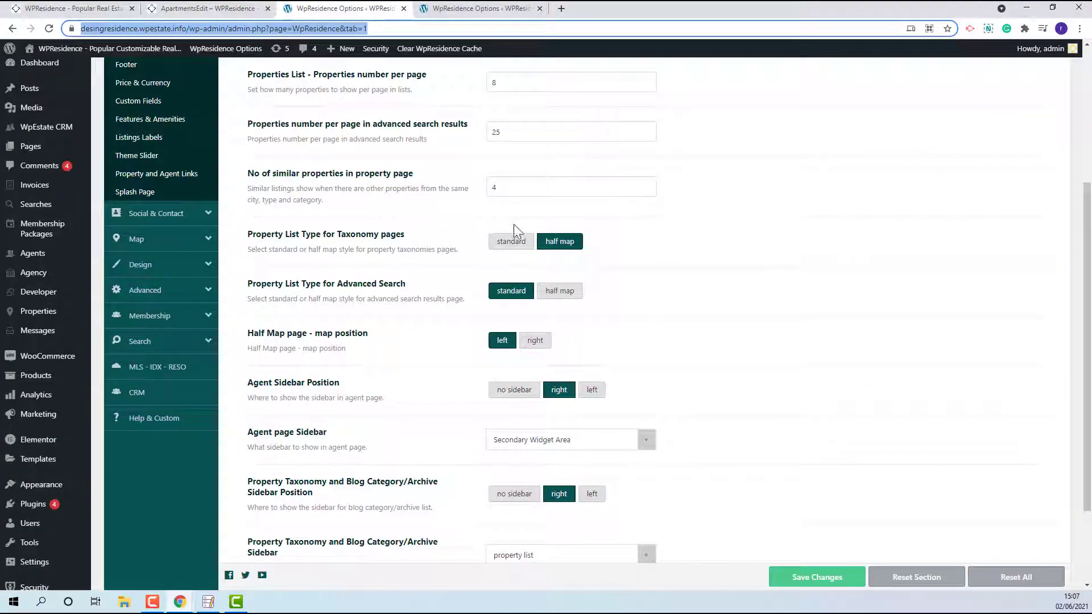
click(510, 241)
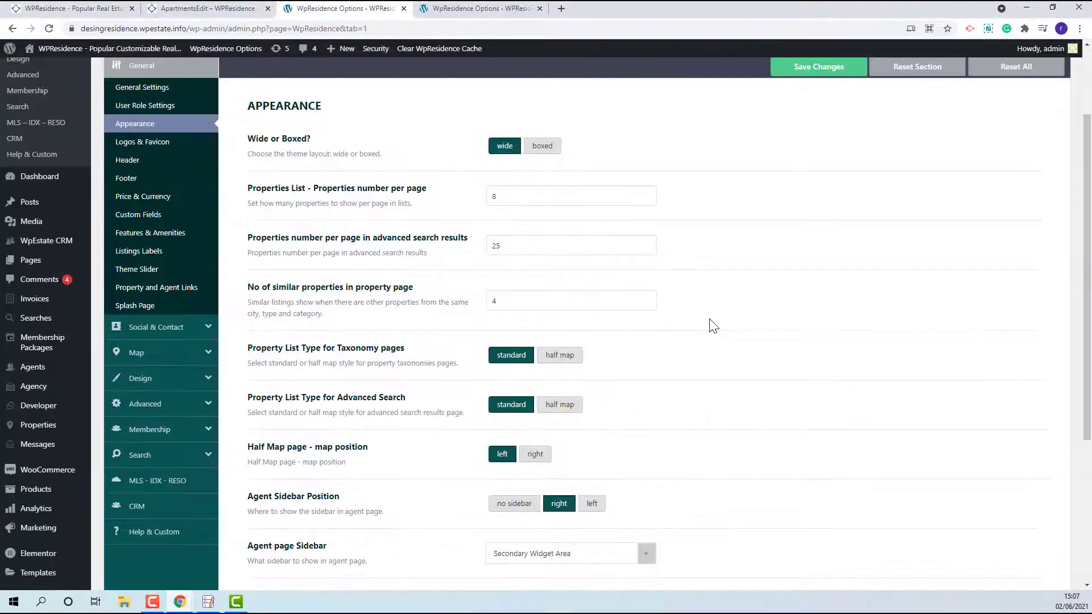
scroll(down, 3)
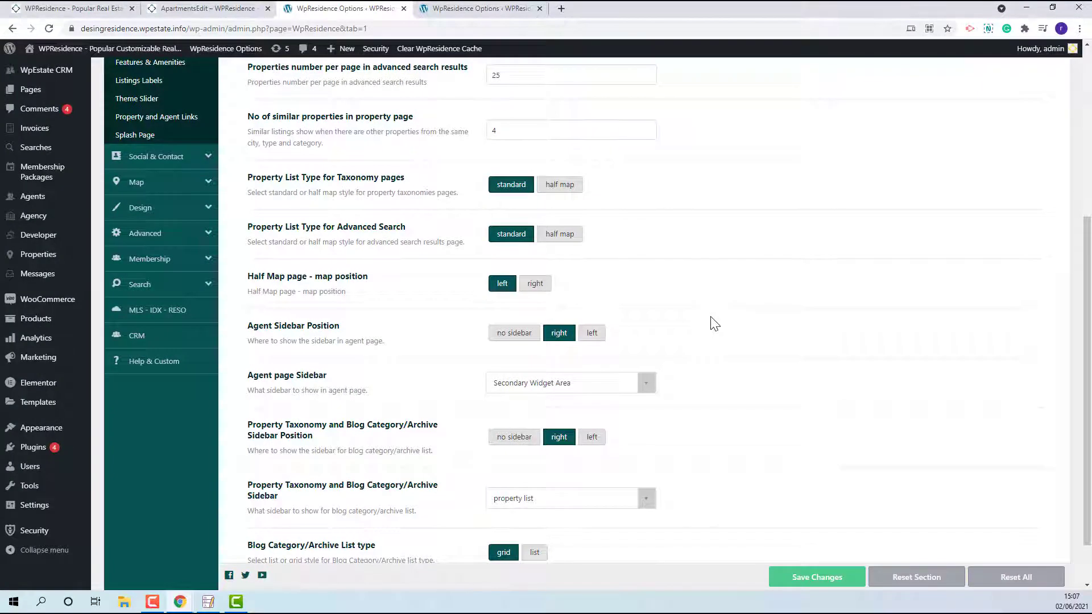
mouse_move(249, 435)
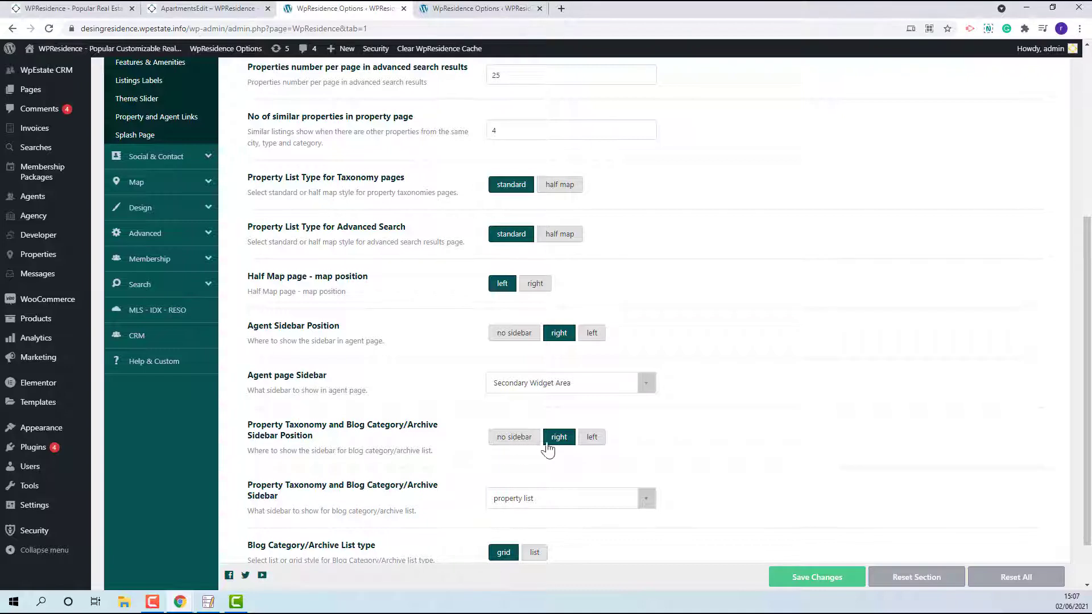
mouse_move(581, 450)
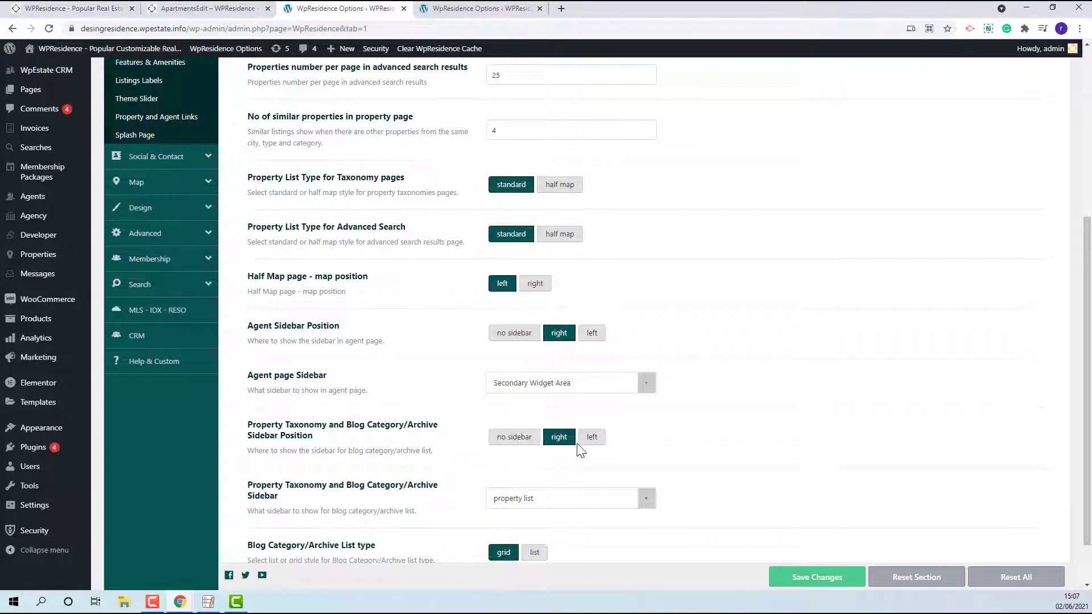
mouse_move(502, 466)
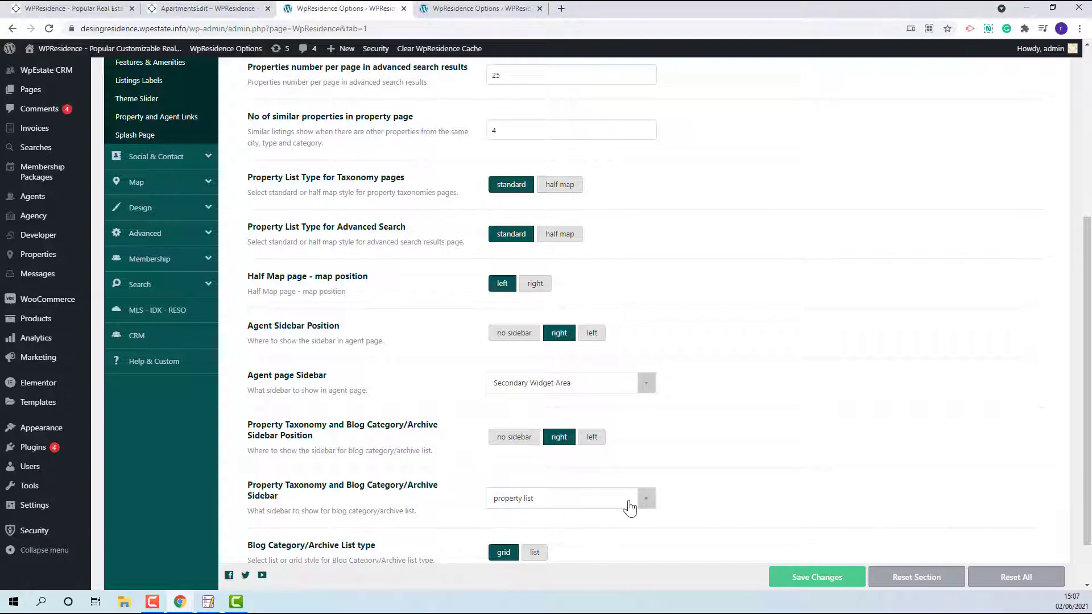
scroll(down, 3)
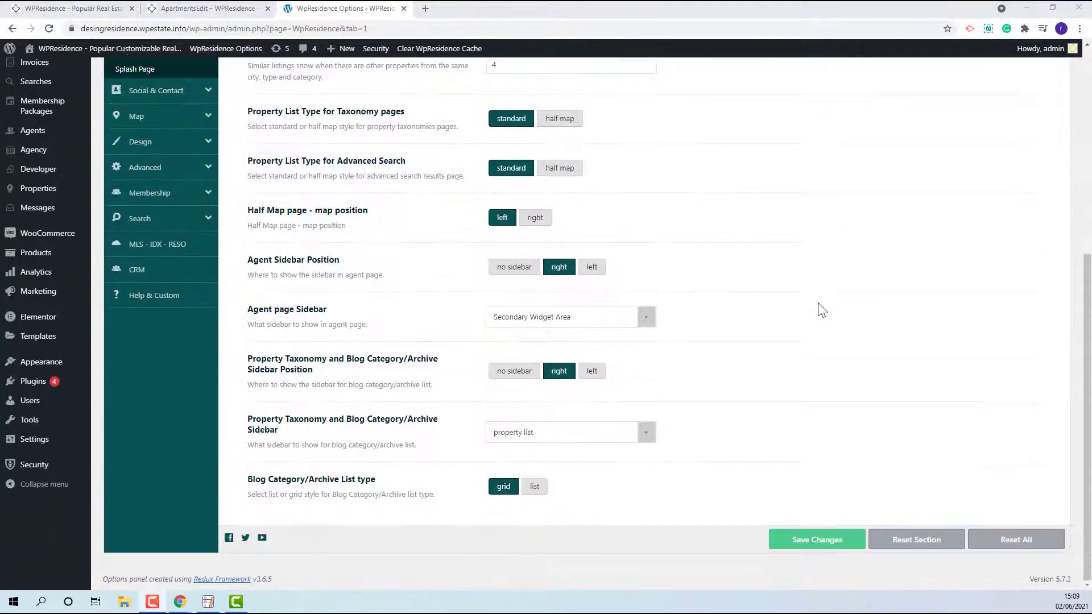
click(514, 370)
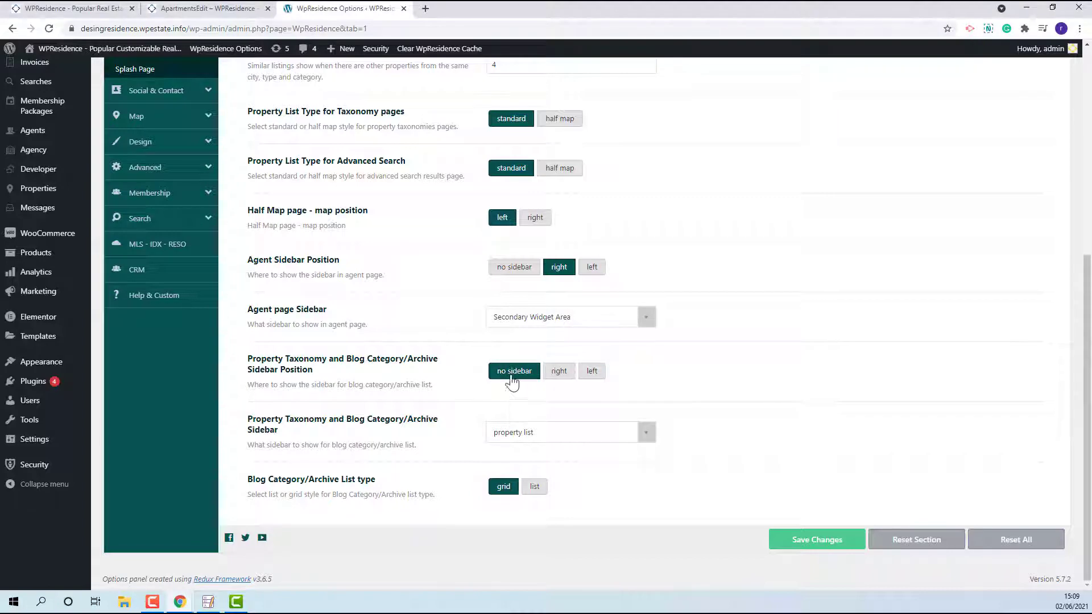
click(592, 371)
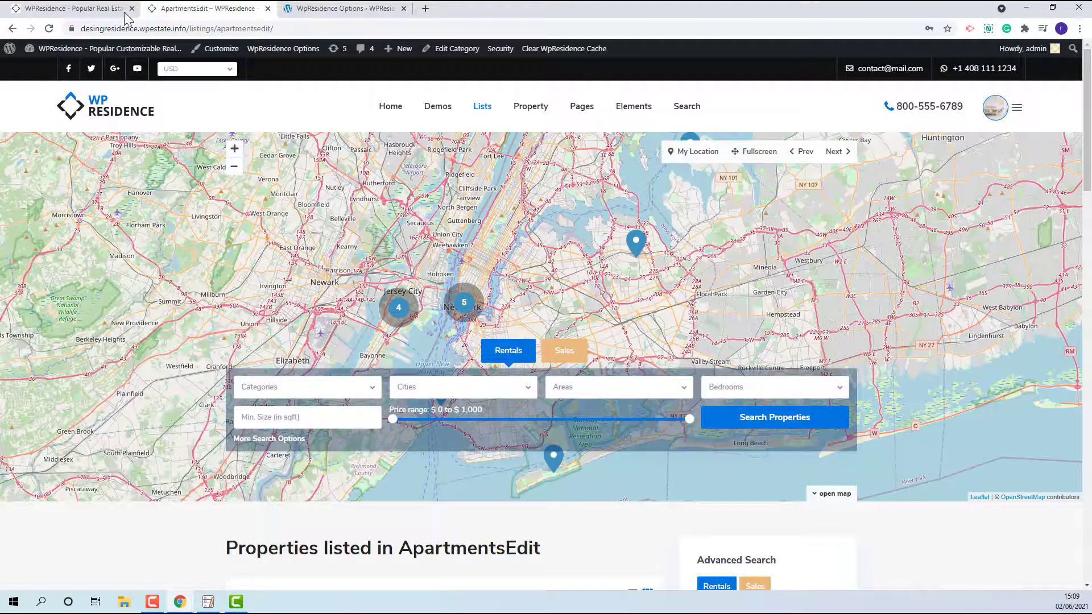
scroll(down, 3)
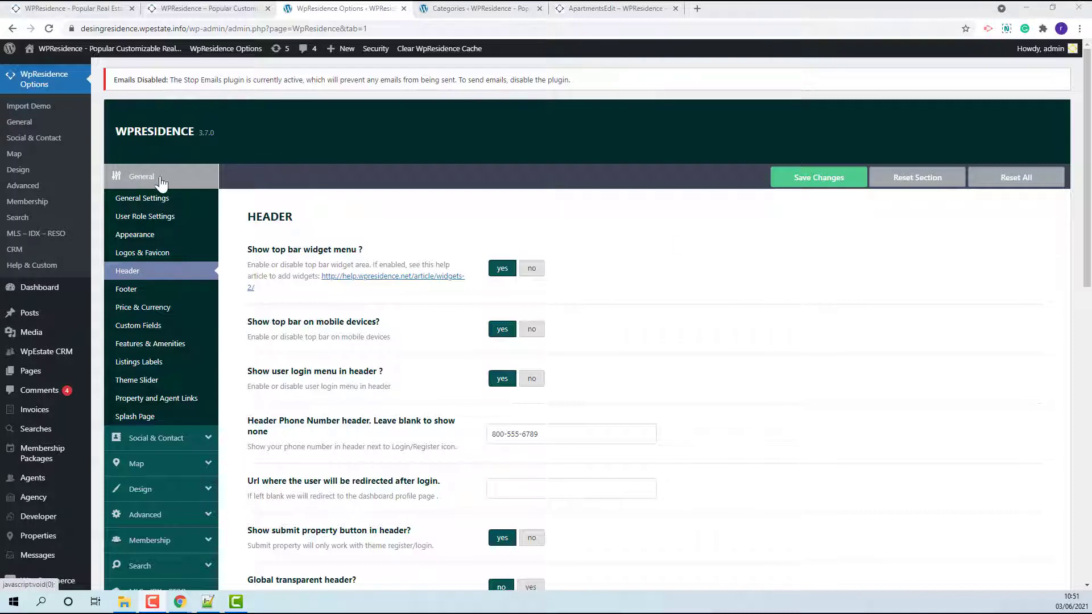
Set the taxonomy media header to image using the interior photo, then view ApartmentsEdit.
scroll(down, 3)
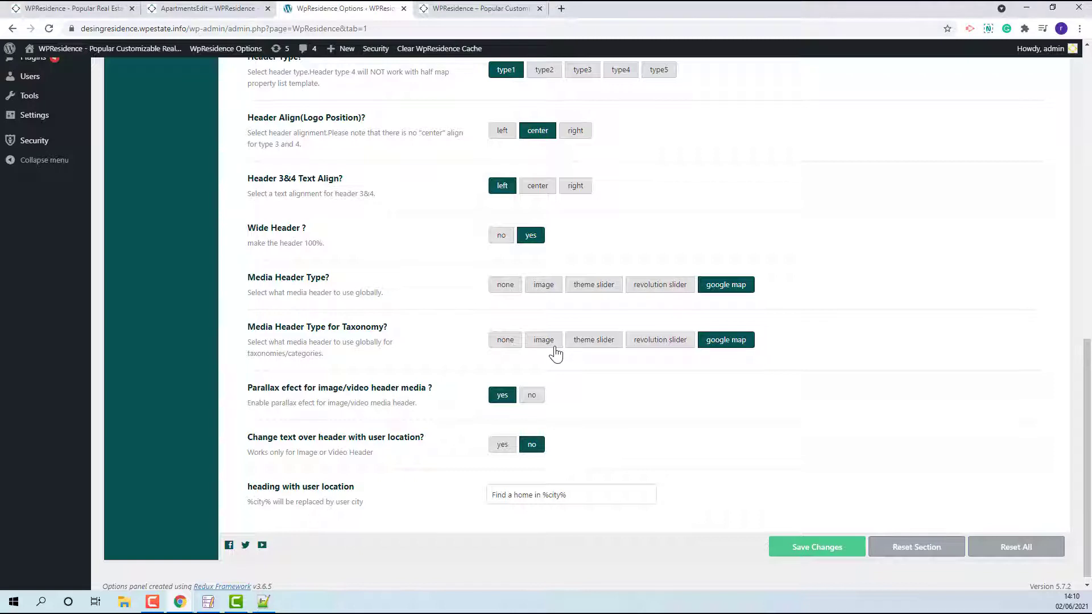
click(543, 340)
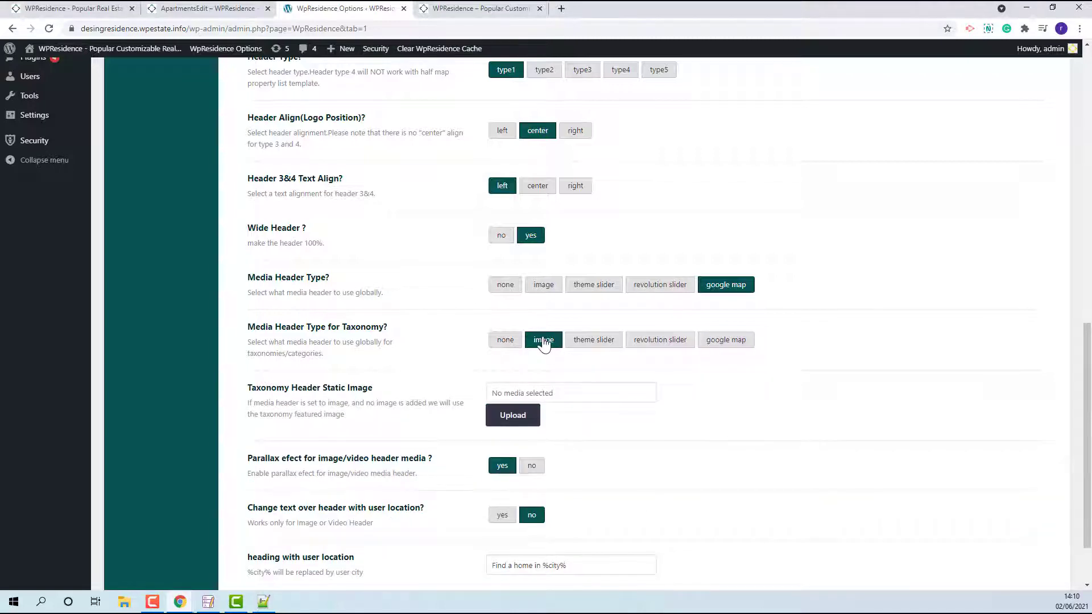
click(512, 415)
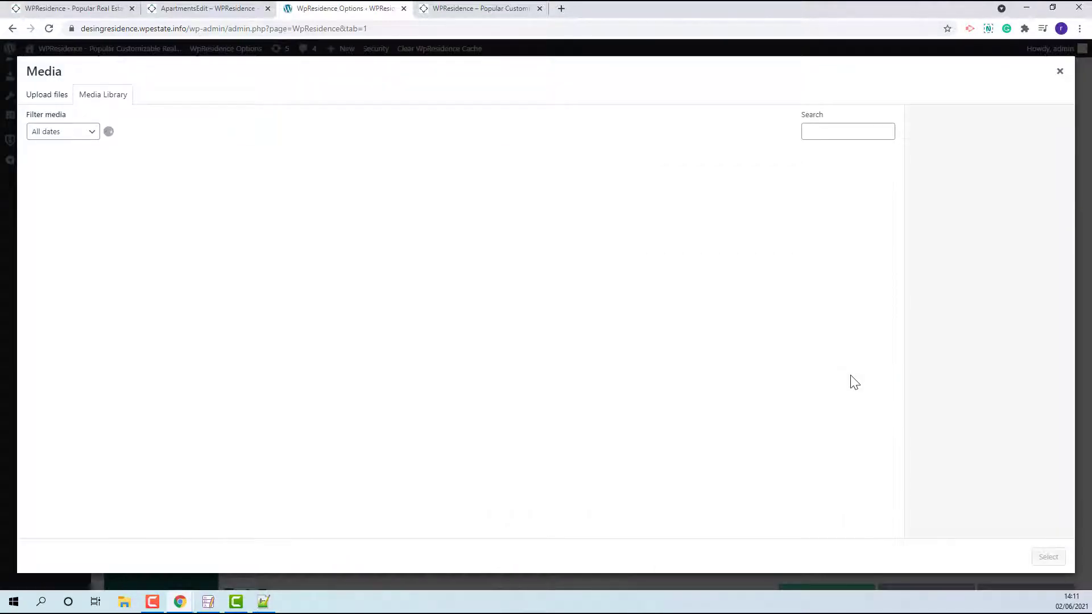
click(64, 190)
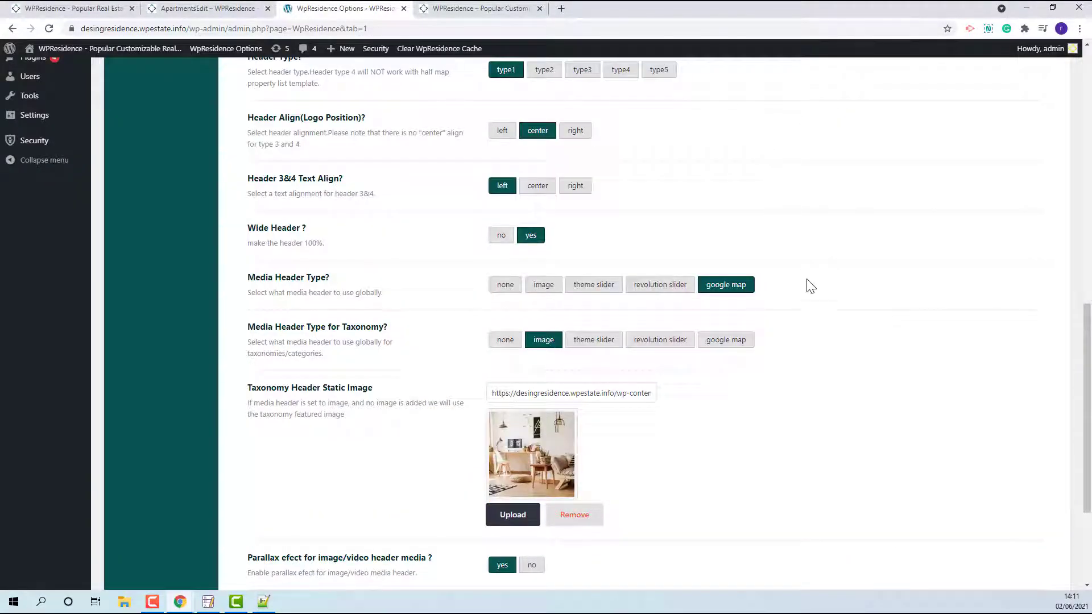
scroll(down, 3)
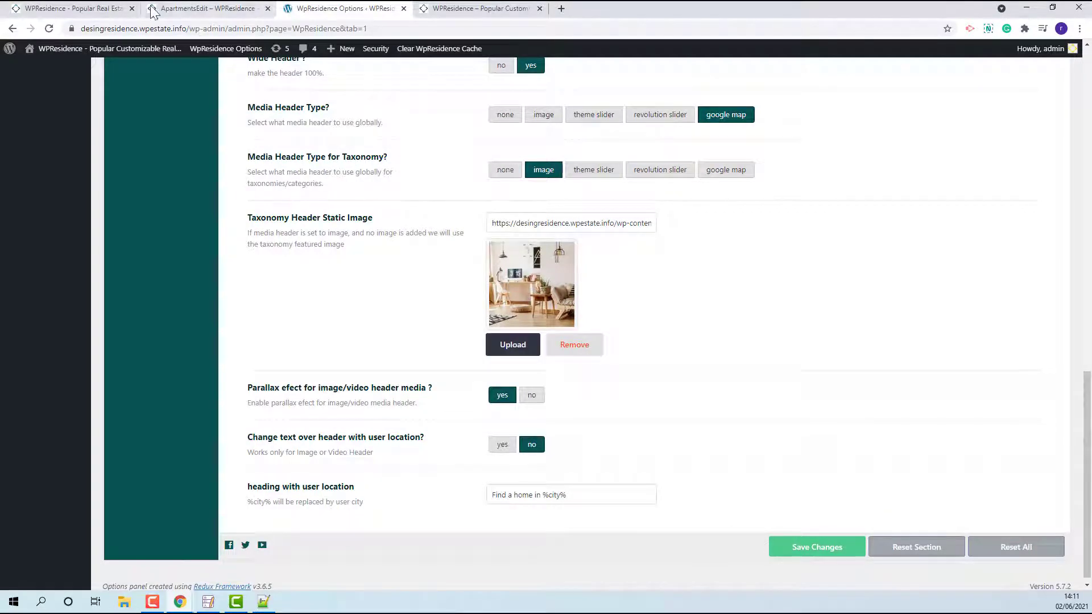
click(205, 9)
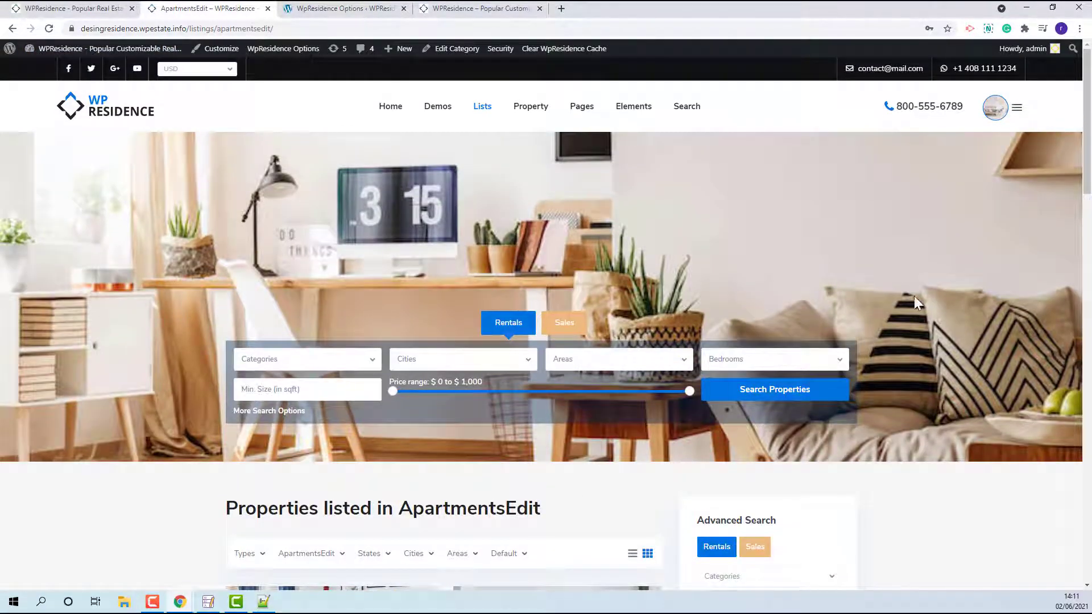
mouse_move(216, 292)
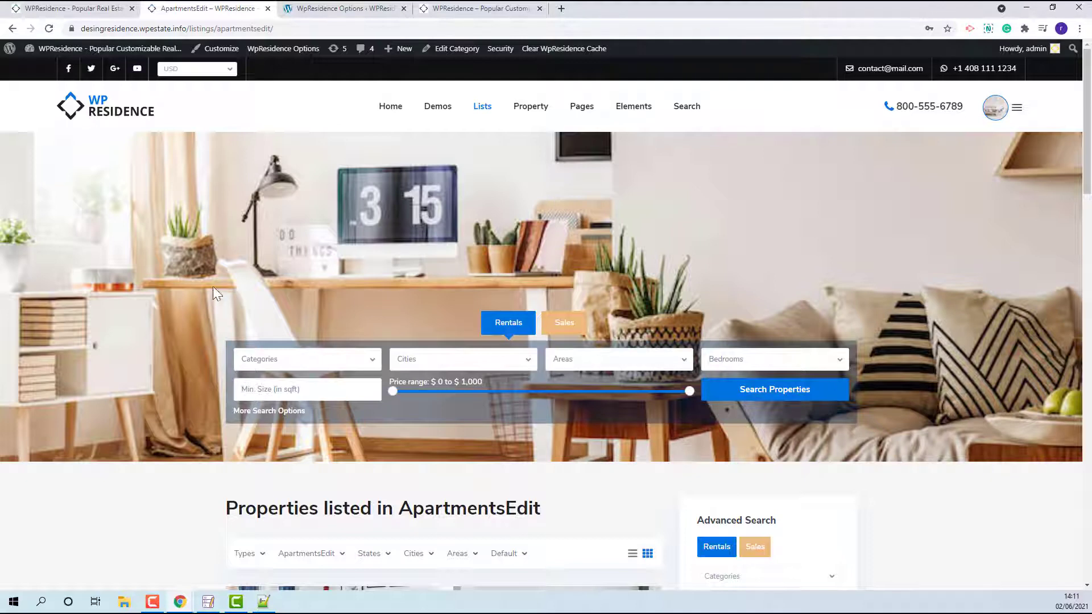